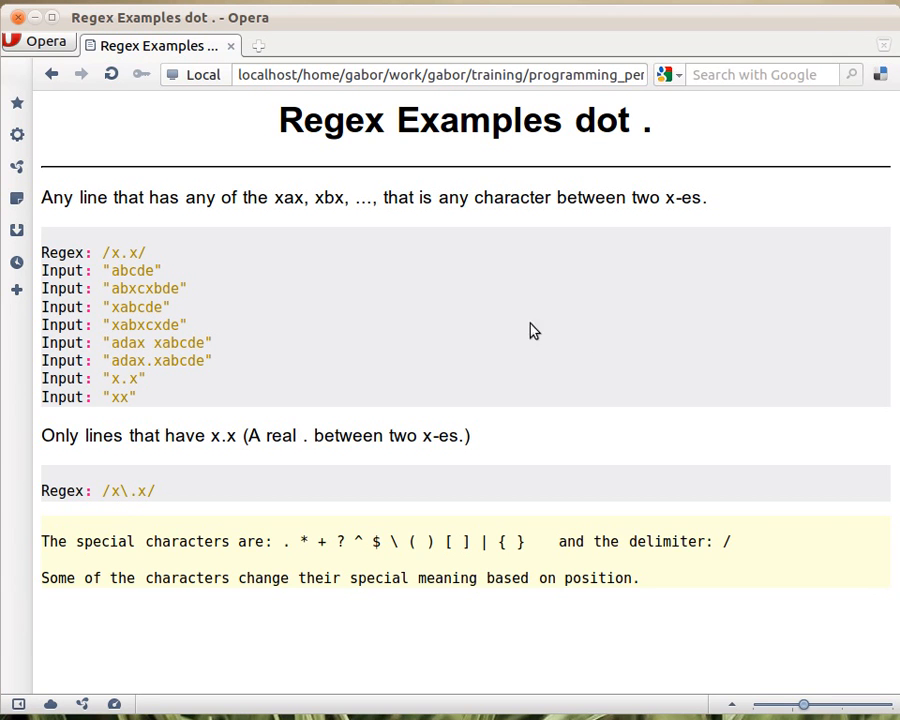
mouse_move(308, 232)
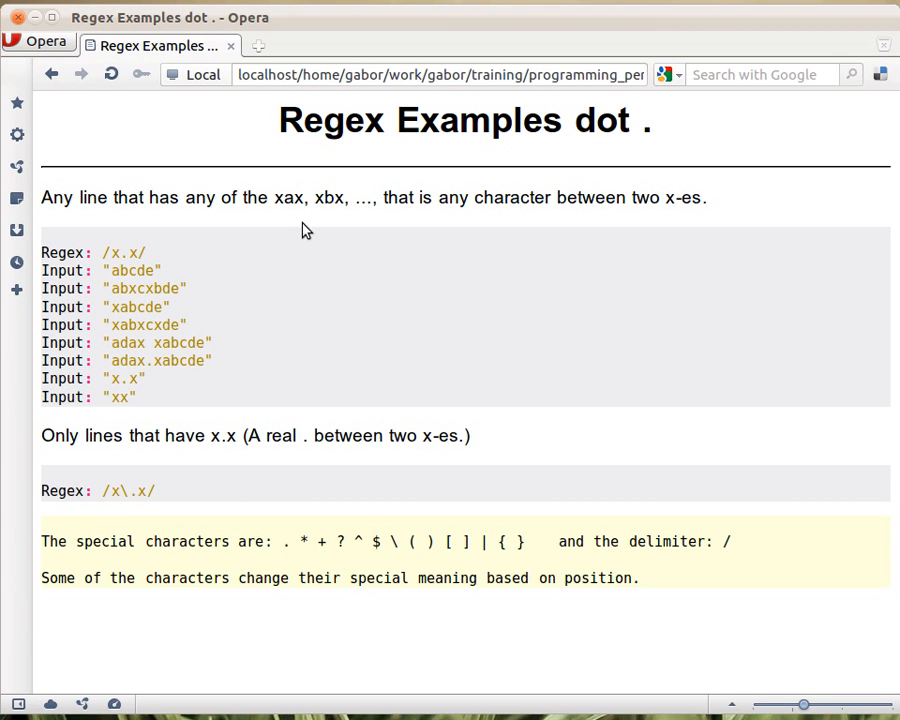
mouse_move(296, 218)
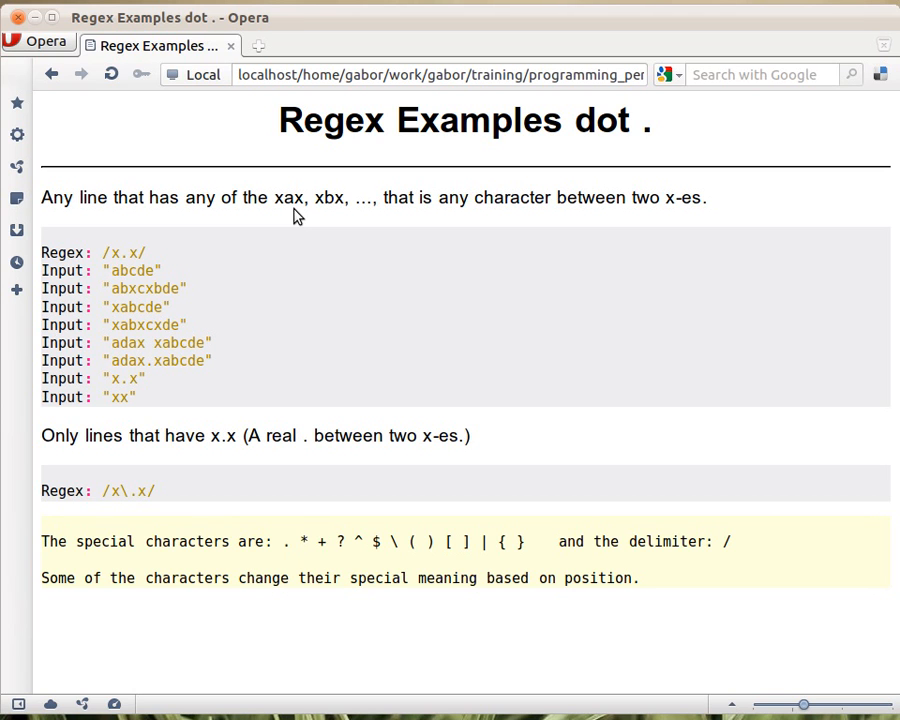
mouse_move(288, 230)
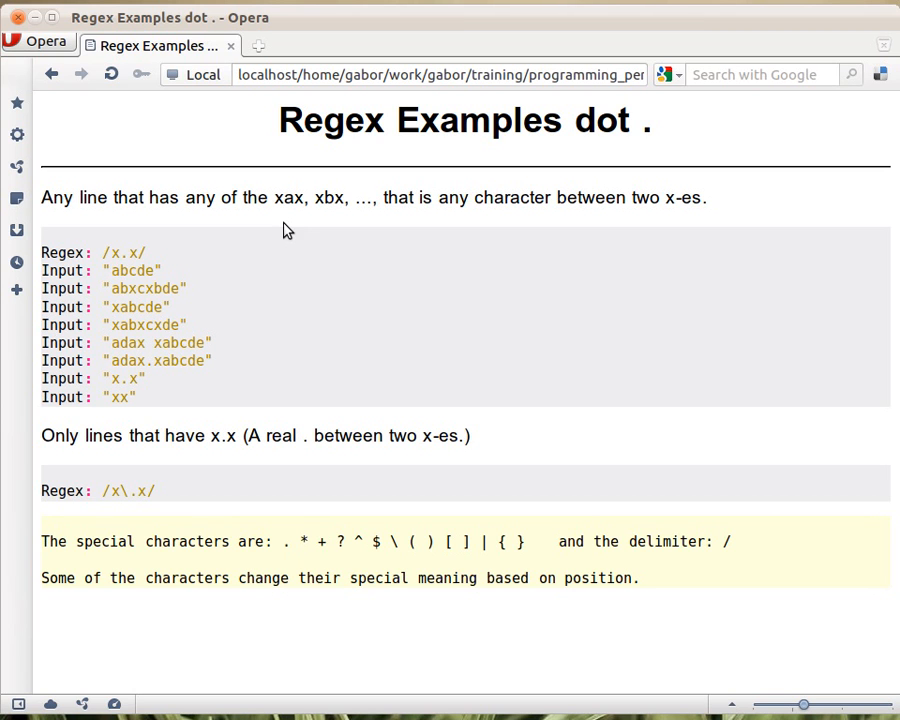
mouse_move(304, 216)
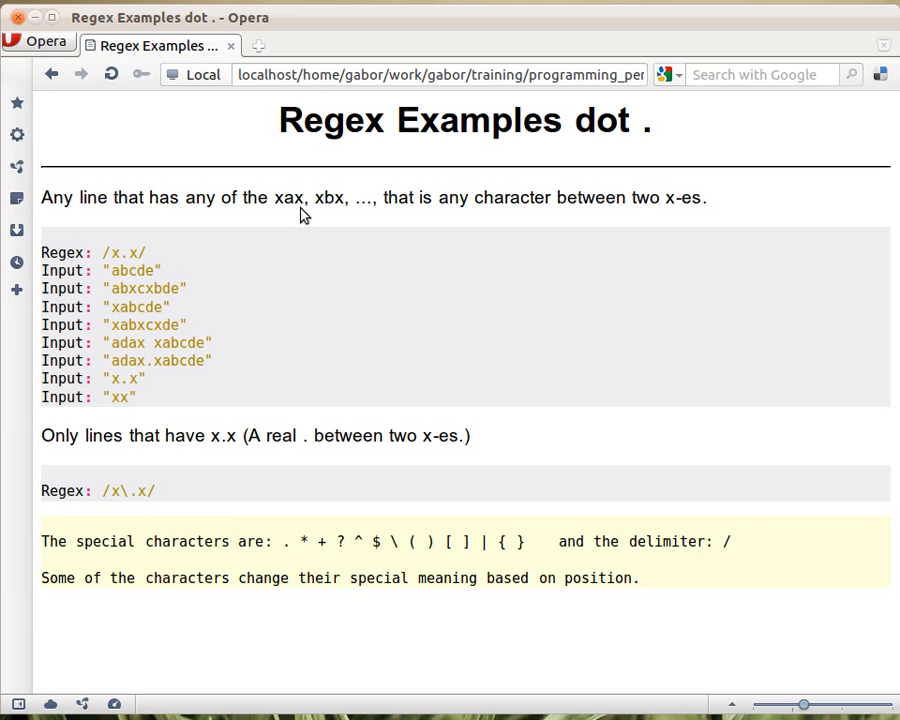
mouse_move(380, 220)
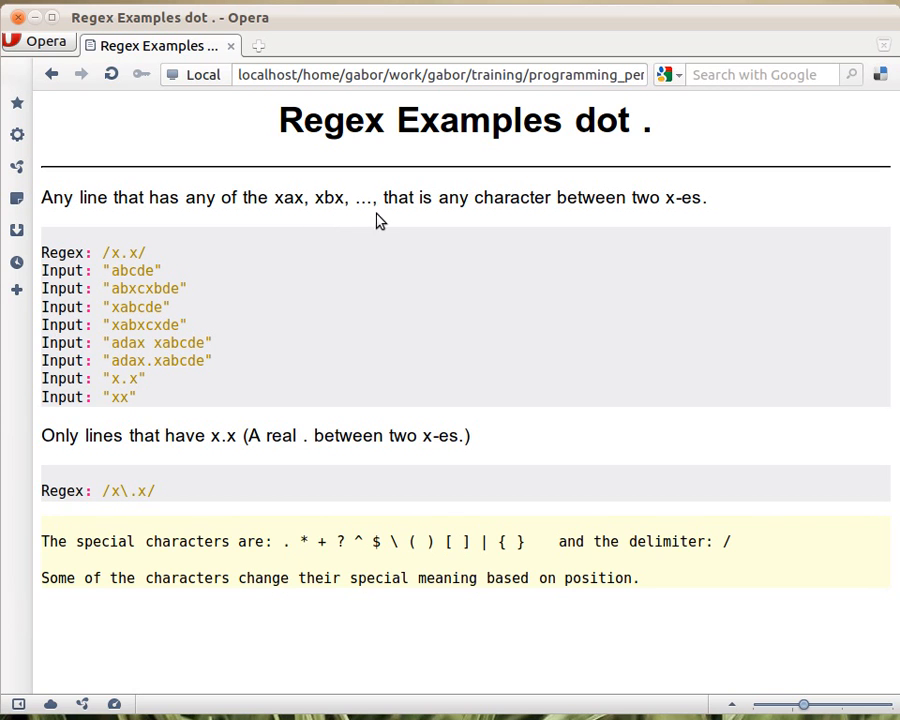
mouse_move(286, 216)
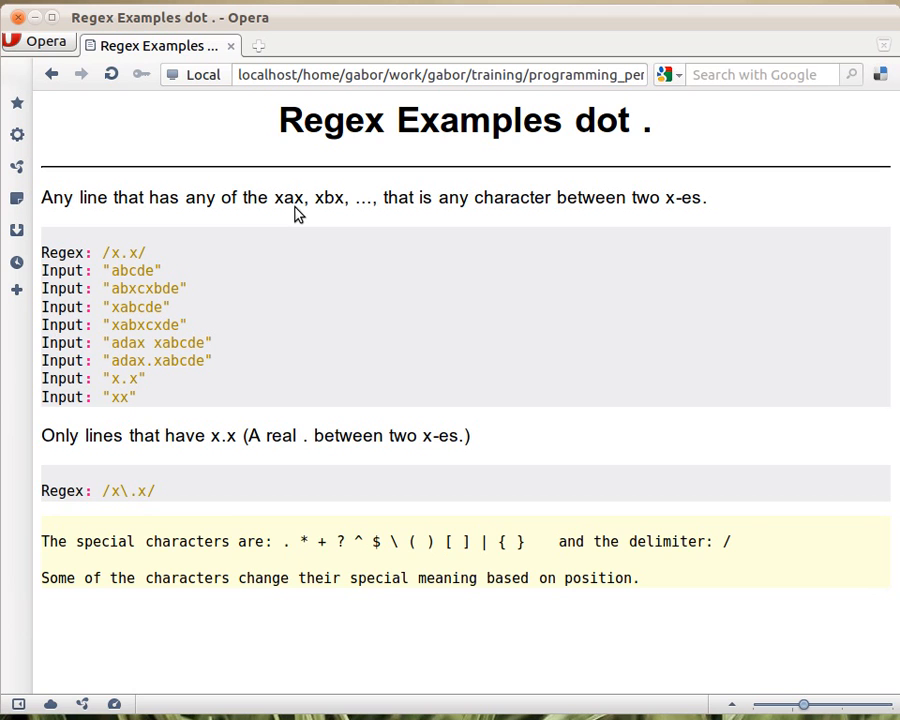
mouse_move(508, 248)
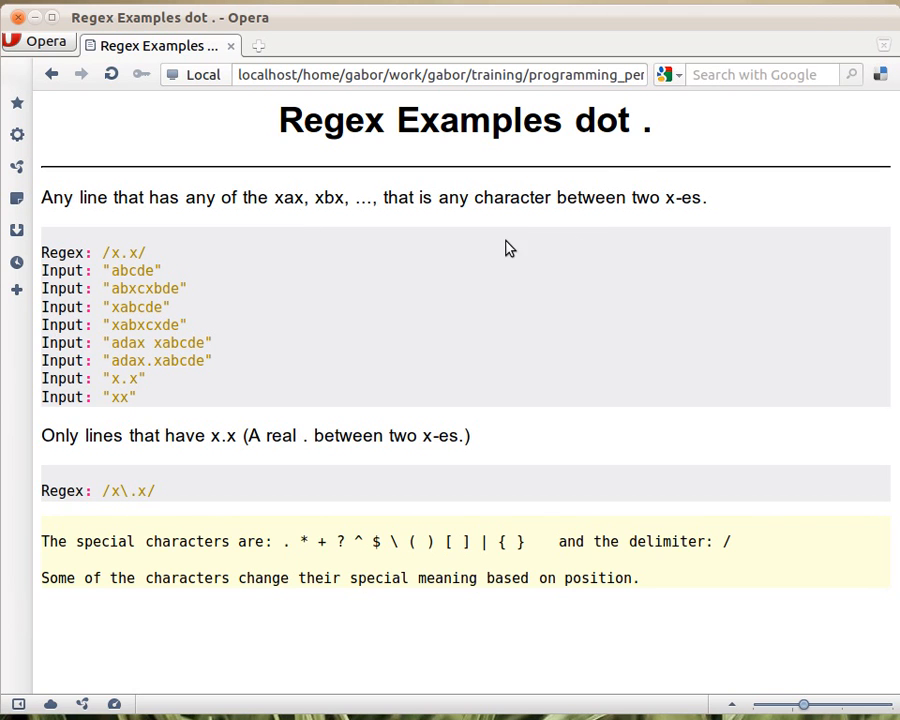
mouse_move(380, 294)
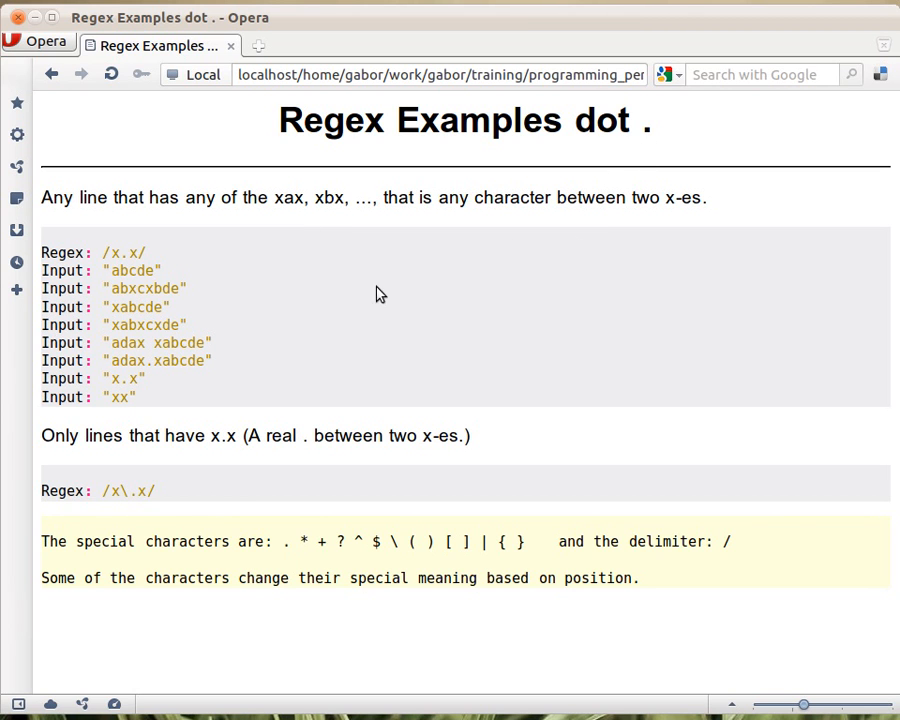
mouse_move(120, 270)
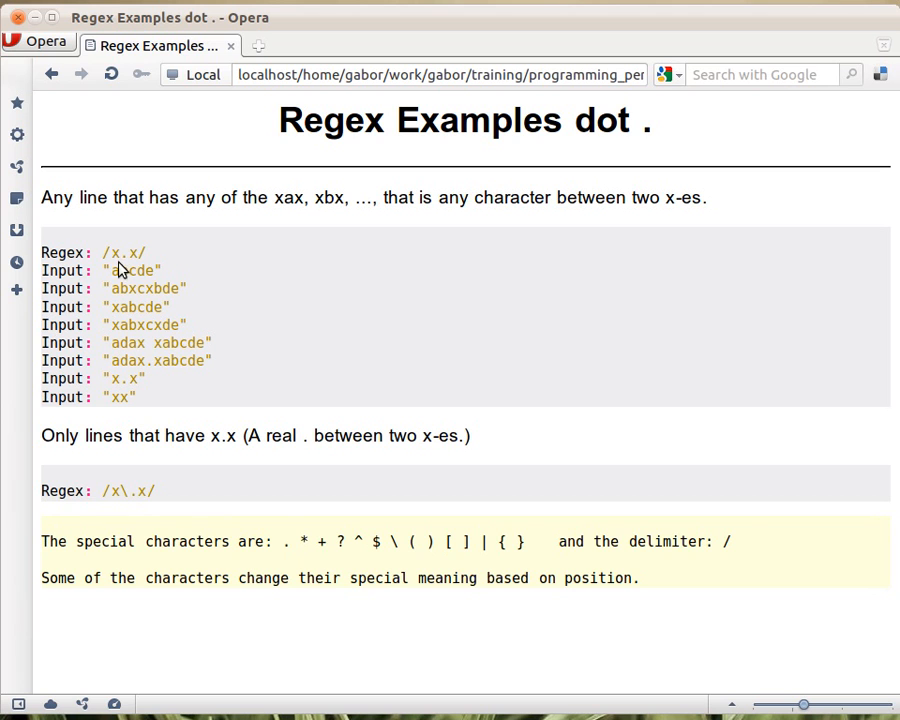
mouse_move(144, 268)
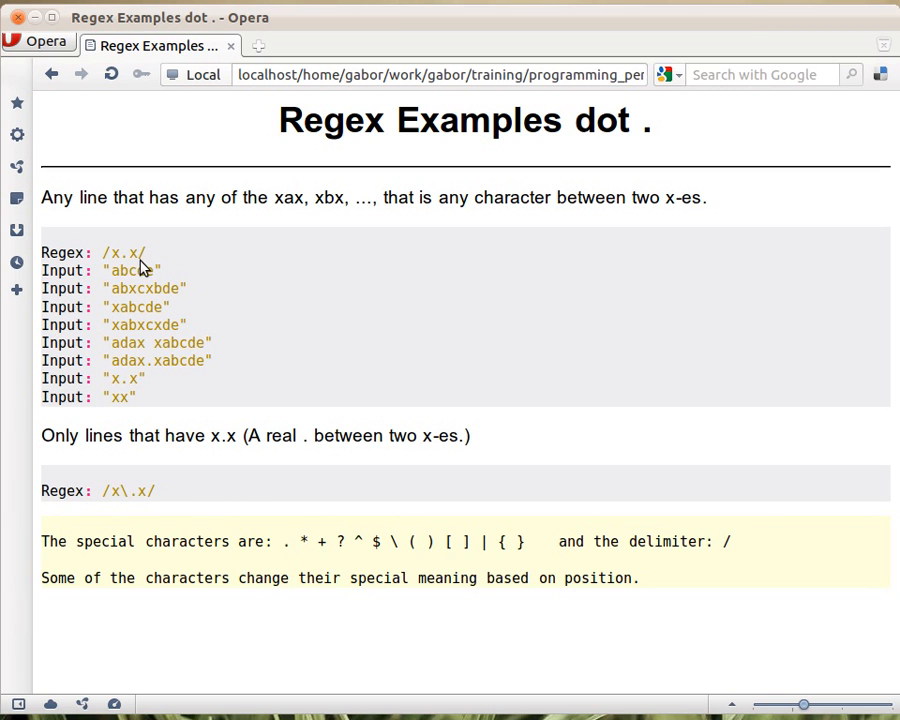
mouse_move(108, 262)
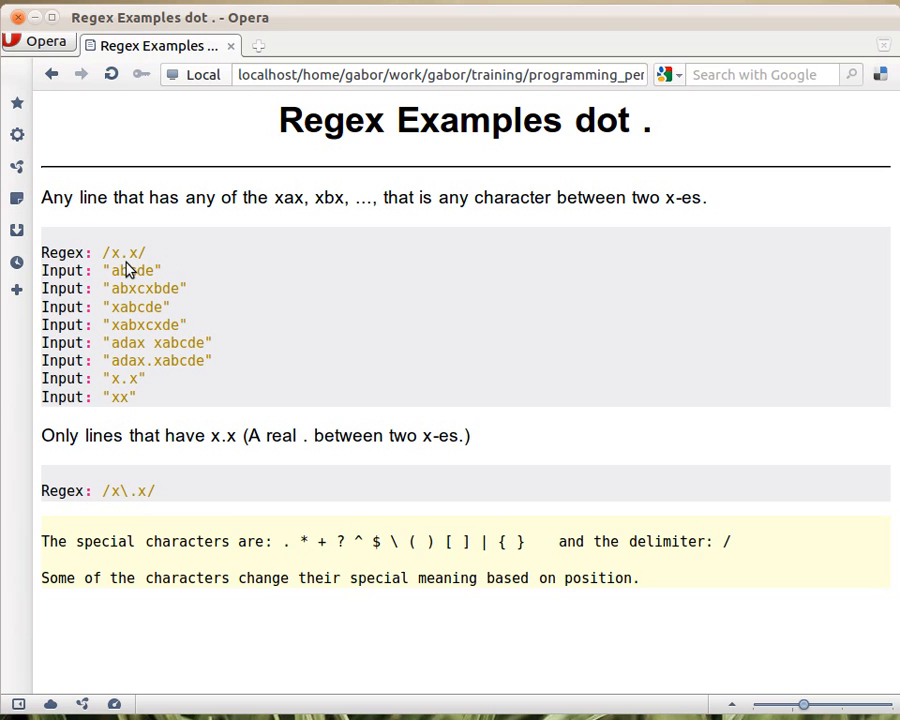
mouse_move(136, 266)
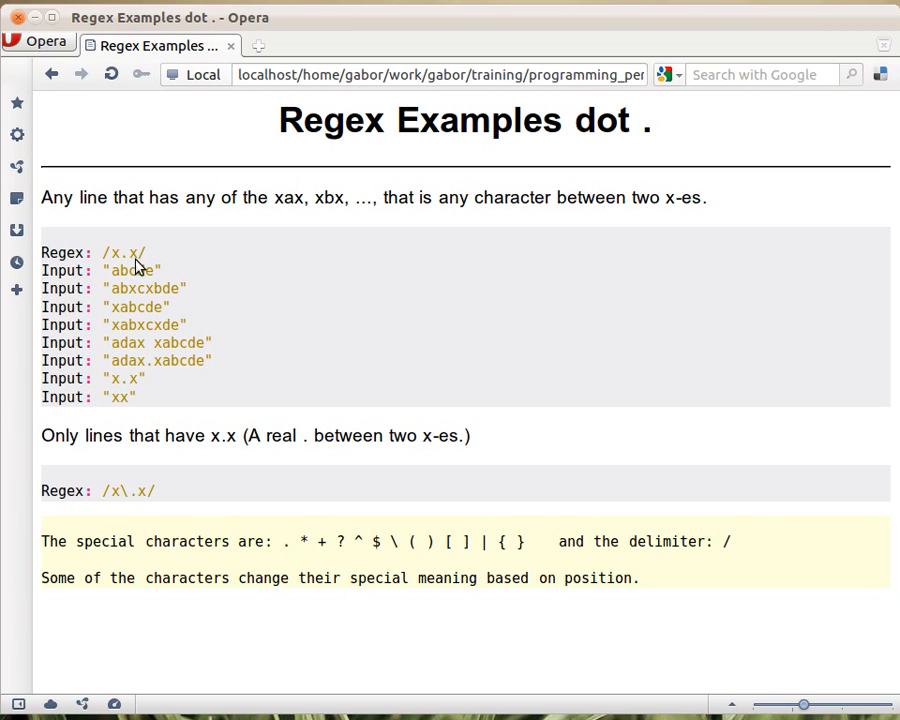
mouse_move(112, 284)
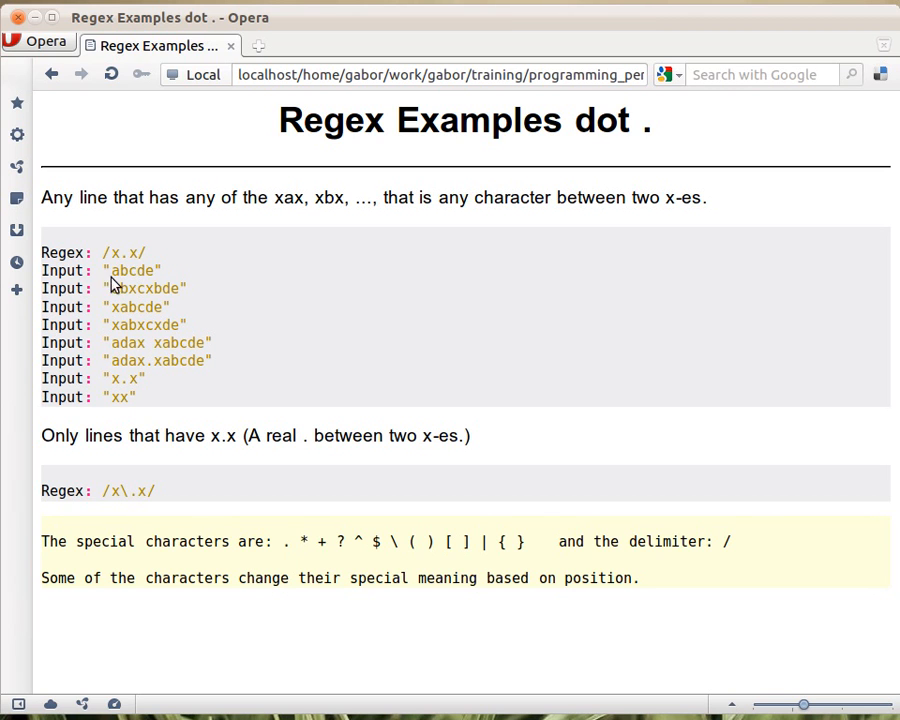
mouse_move(150, 280)
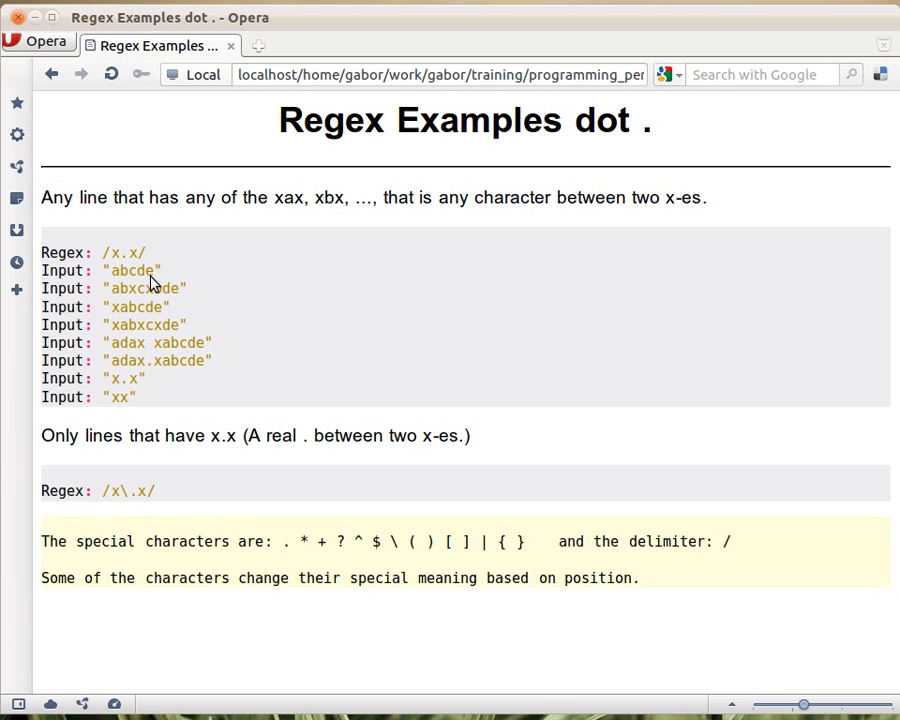
mouse_move(144, 284)
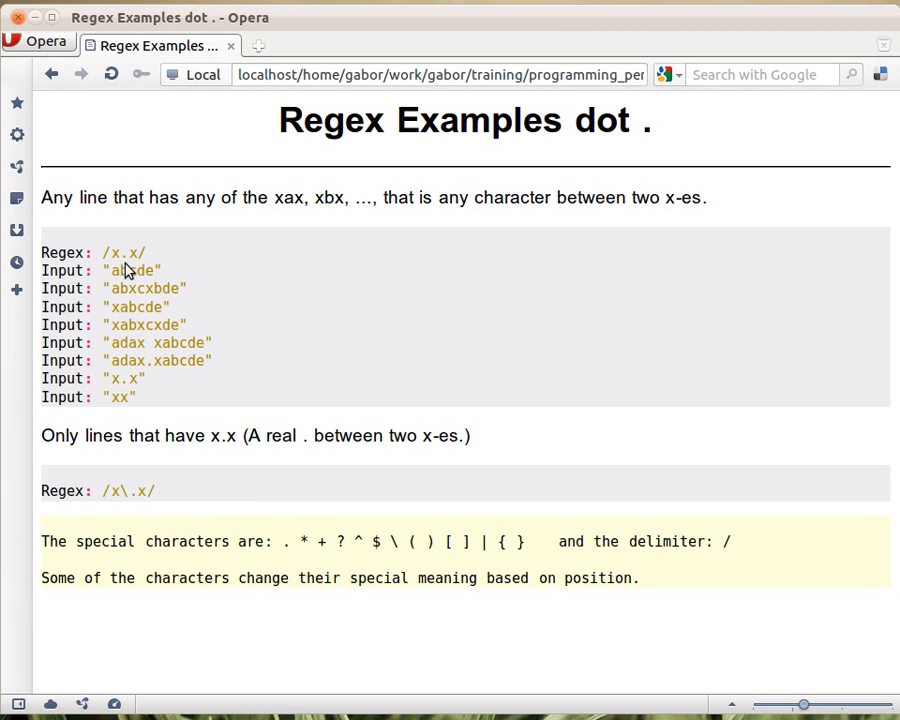
mouse_move(176, 310)
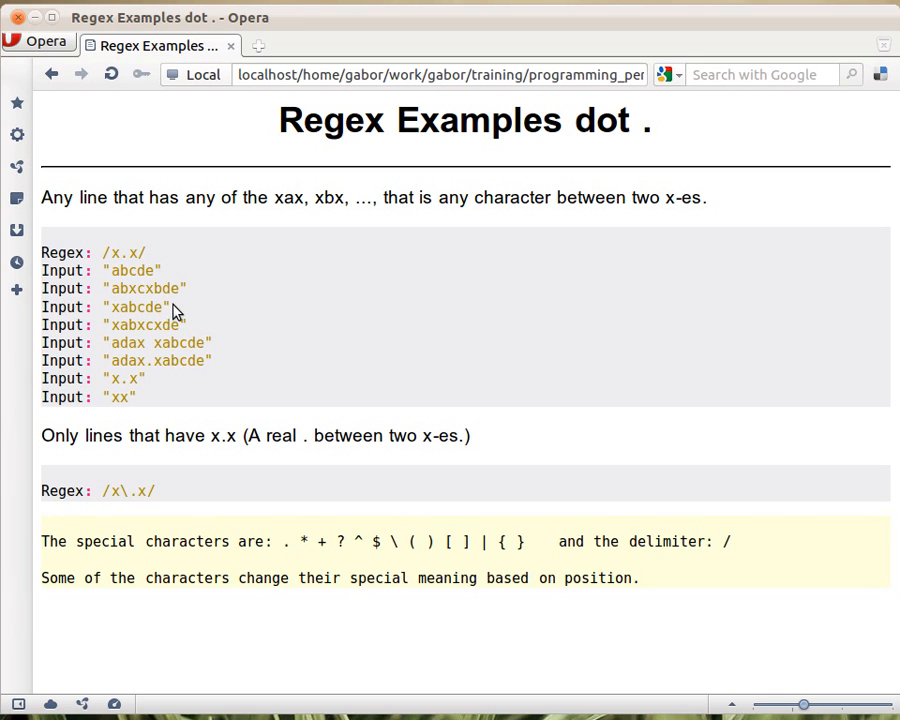
mouse_move(196, 304)
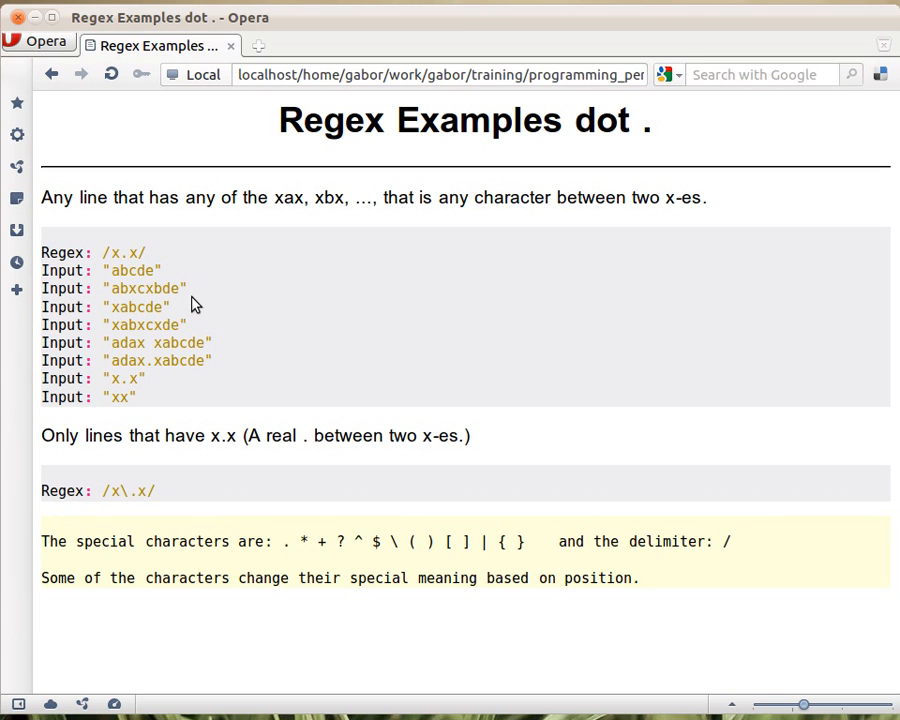
mouse_move(128, 322)
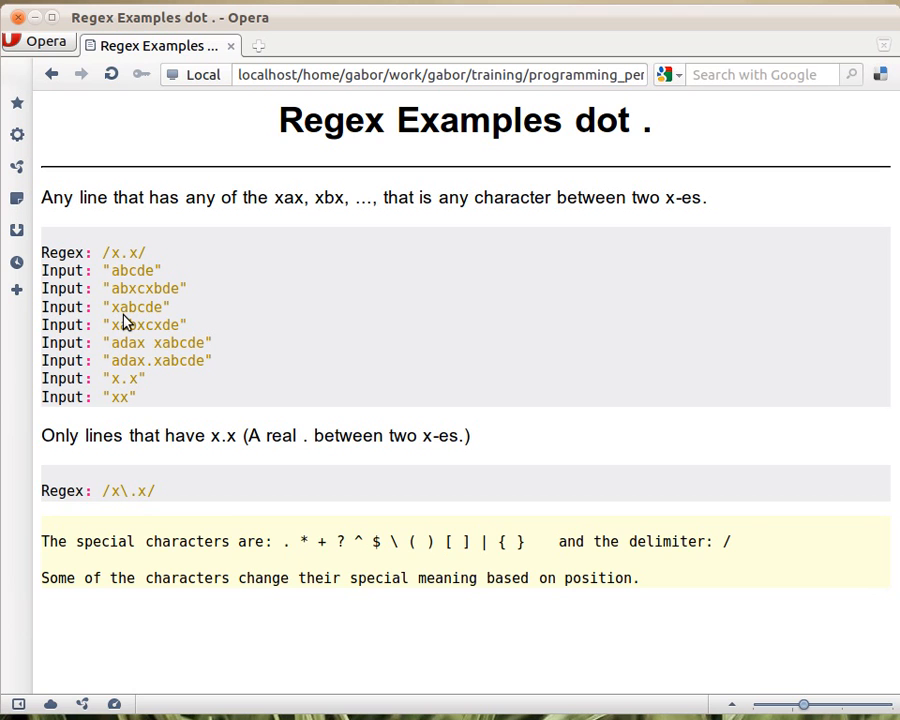
mouse_move(260, 340)
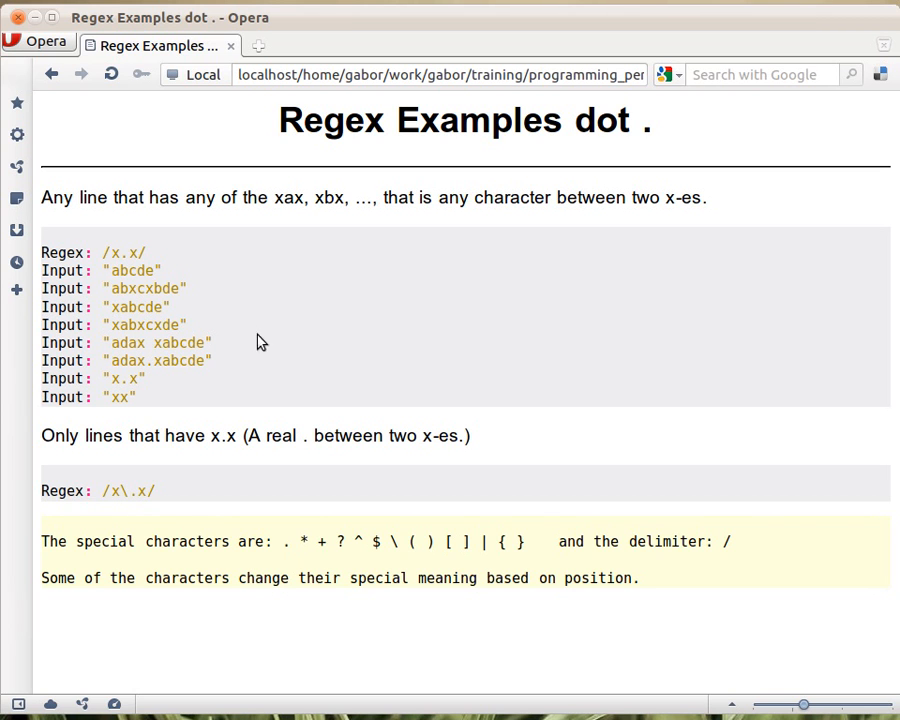
mouse_move(120, 336)
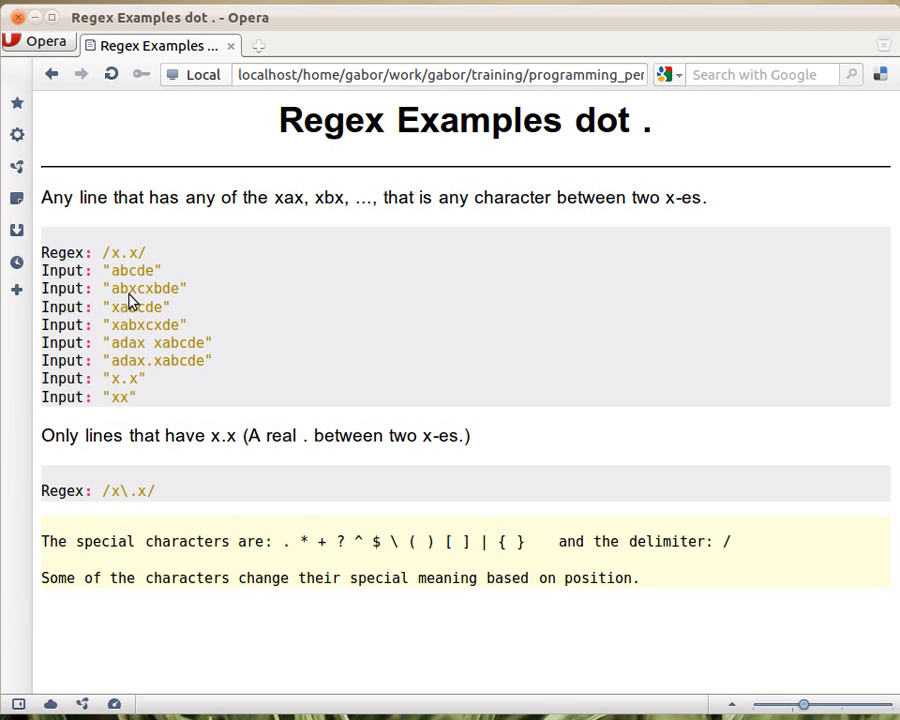
mouse_move(136, 270)
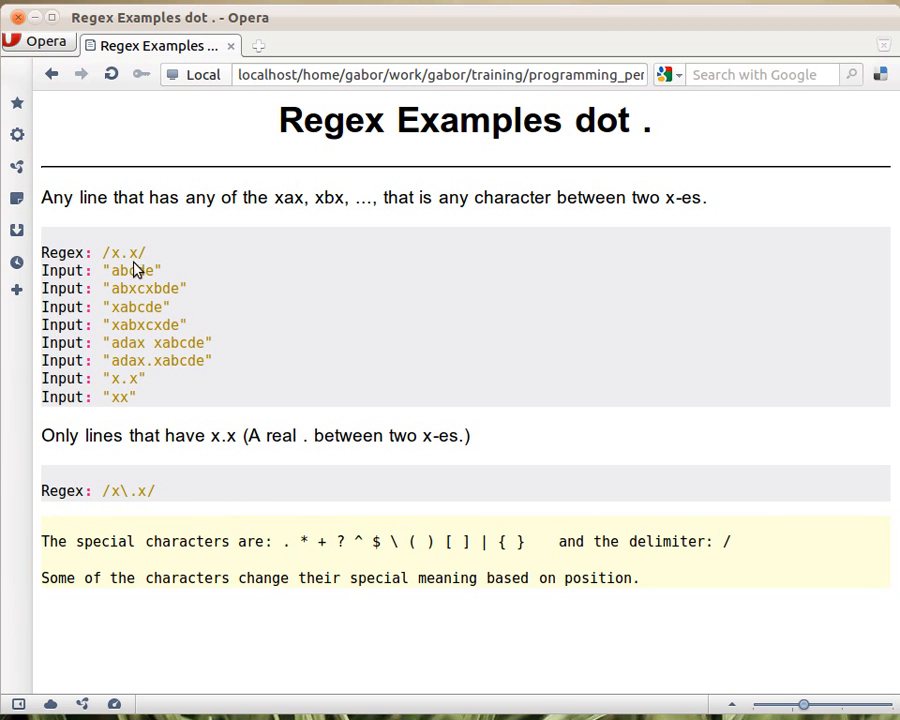
mouse_move(136, 336)
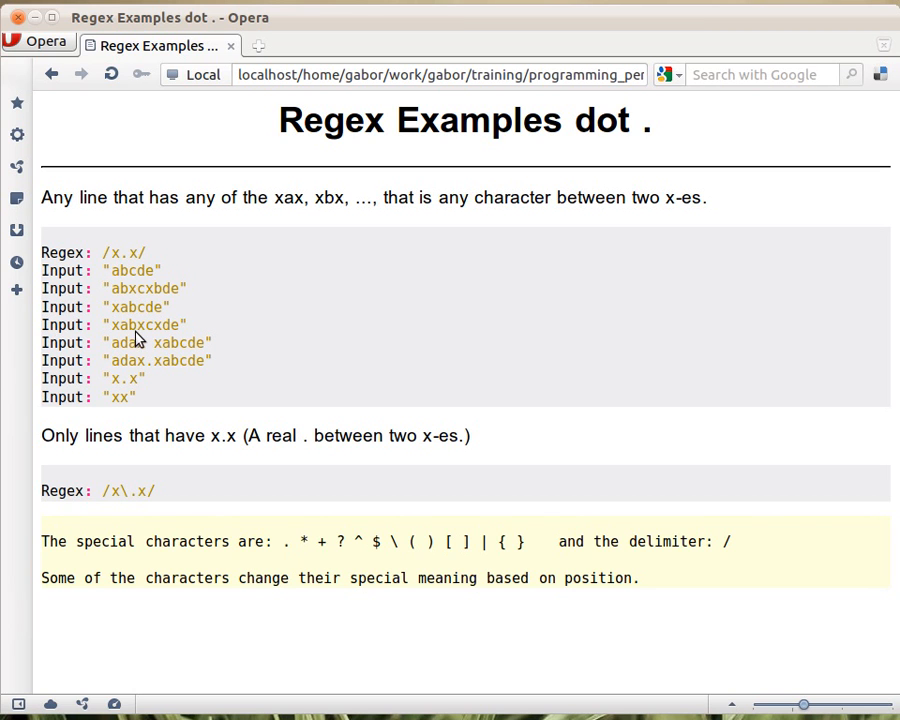
mouse_move(168, 338)
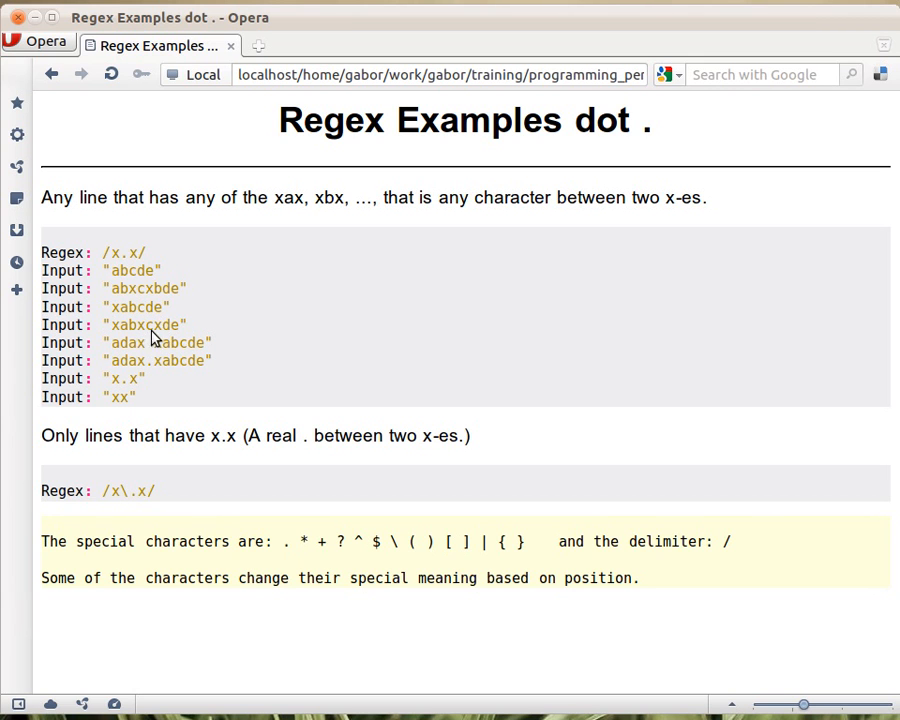
mouse_move(136, 264)
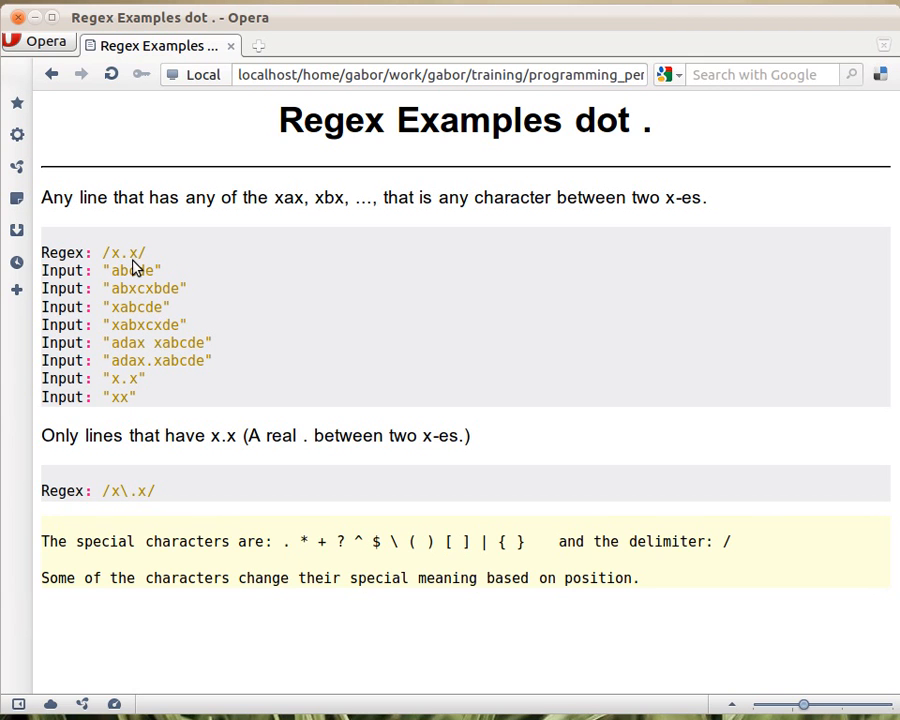
mouse_move(190, 336)
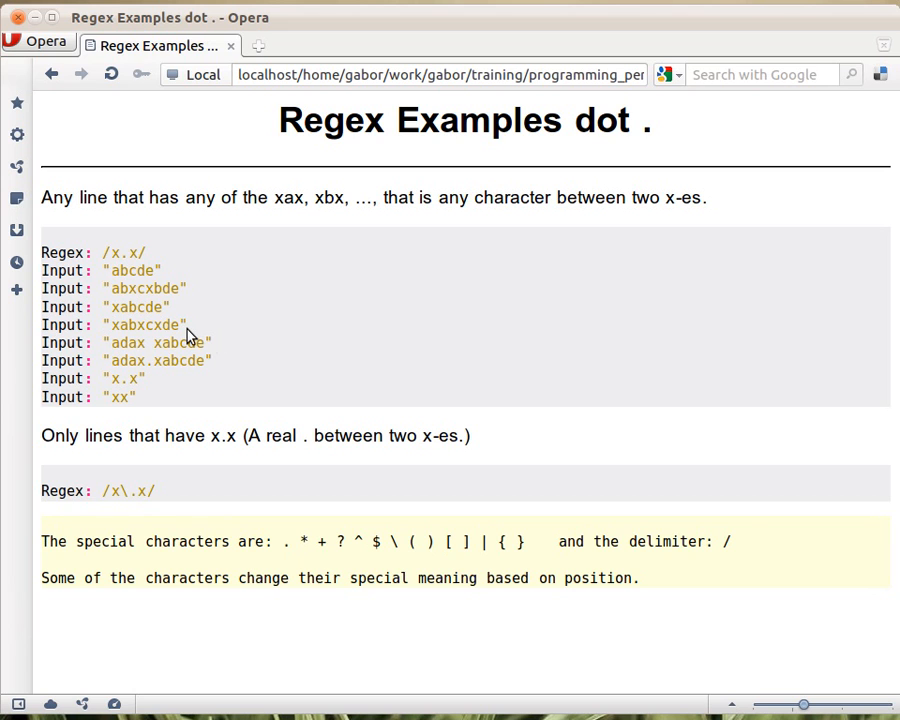
mouse_move(220, 352)
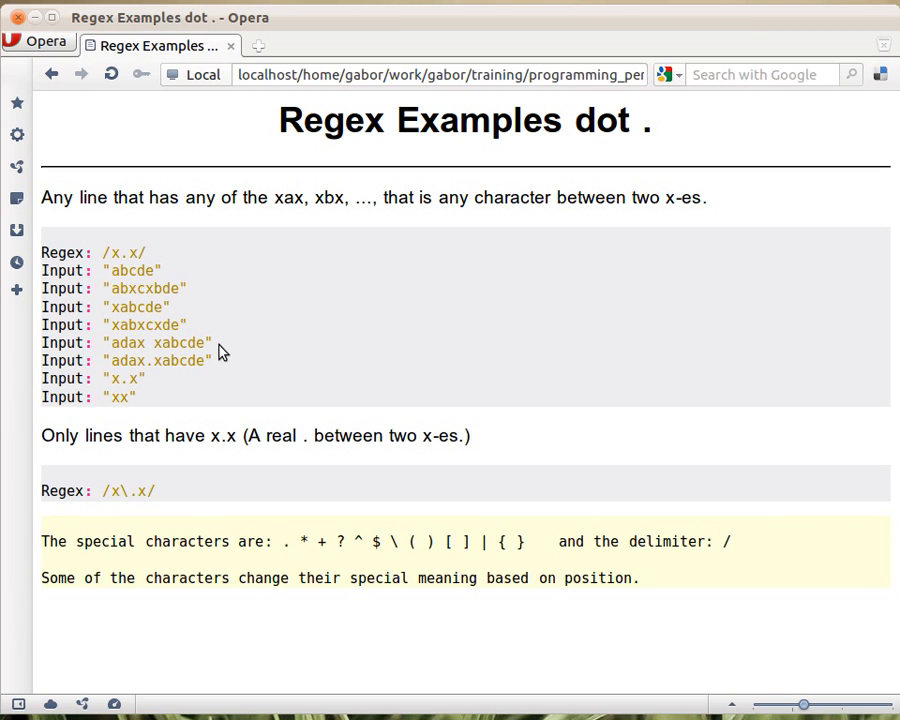
mouse_move(158, 360)
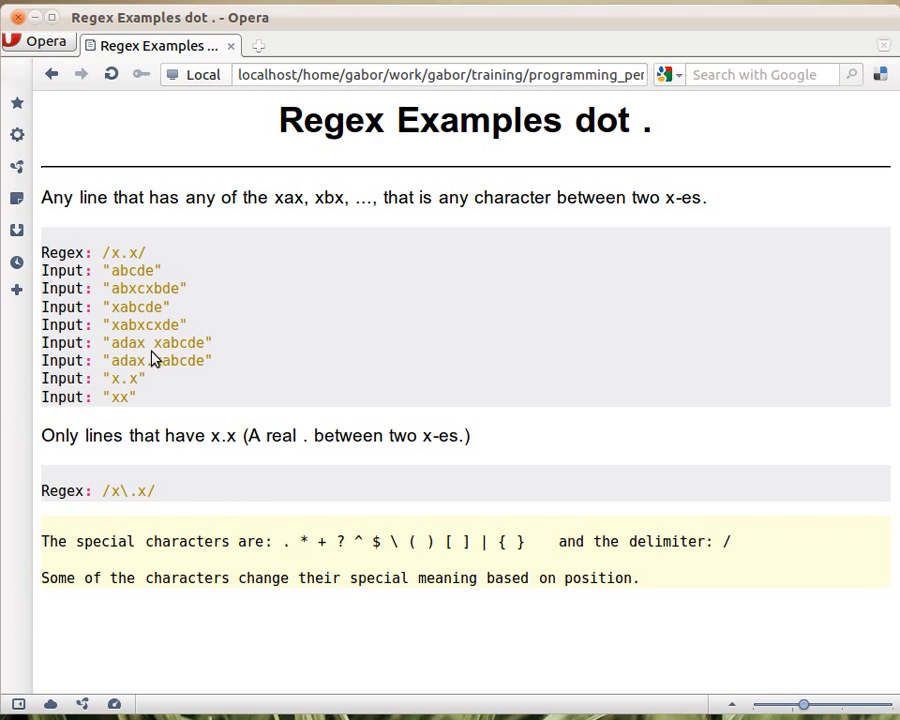
mouse_move(156, 358)
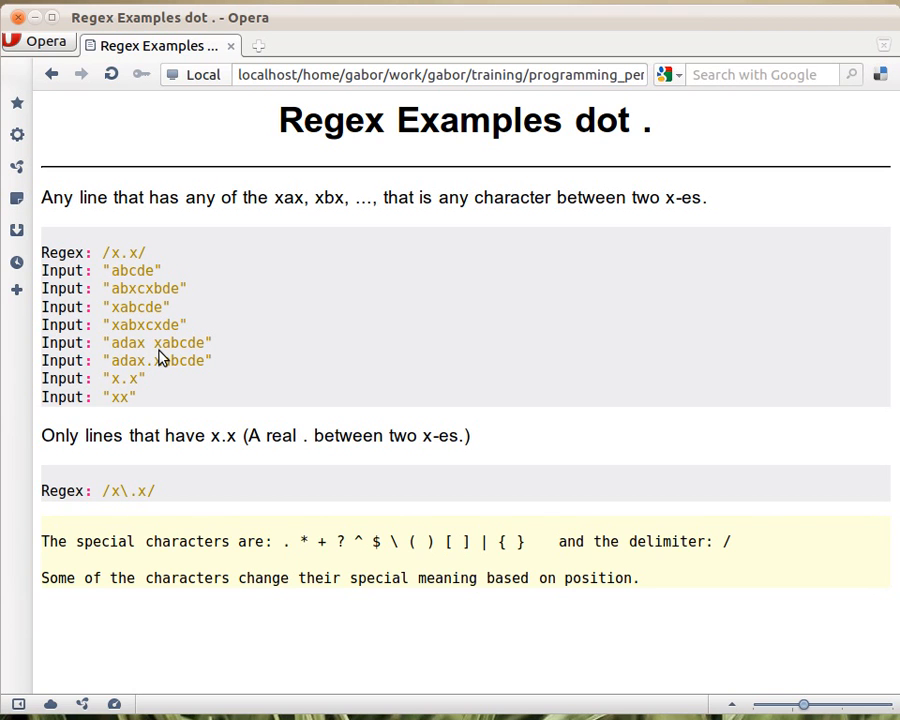
mouse_move(344, 306)
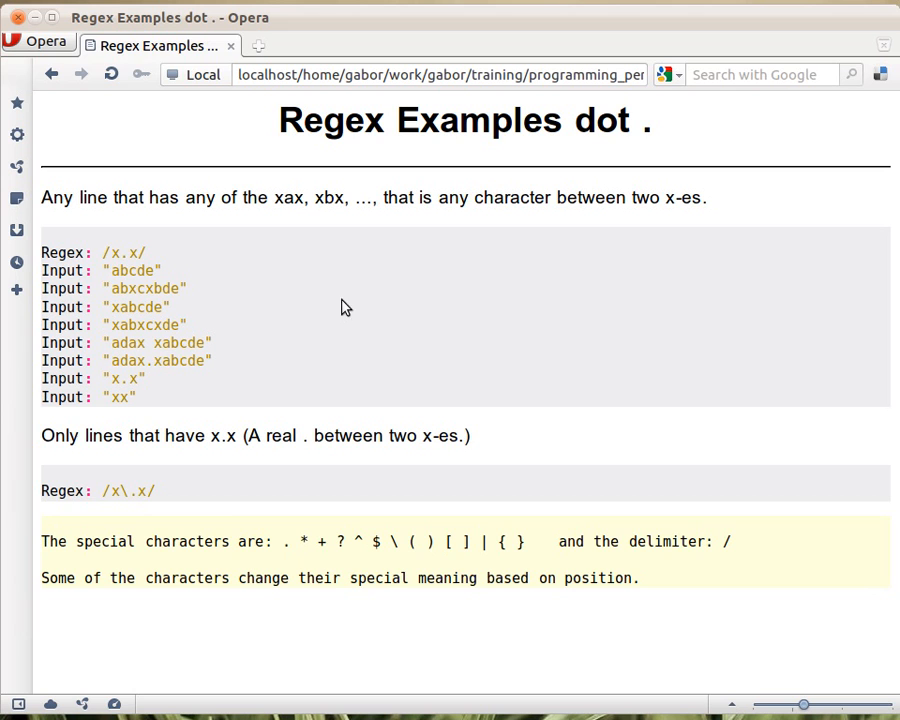
mouse_move(168, 380)
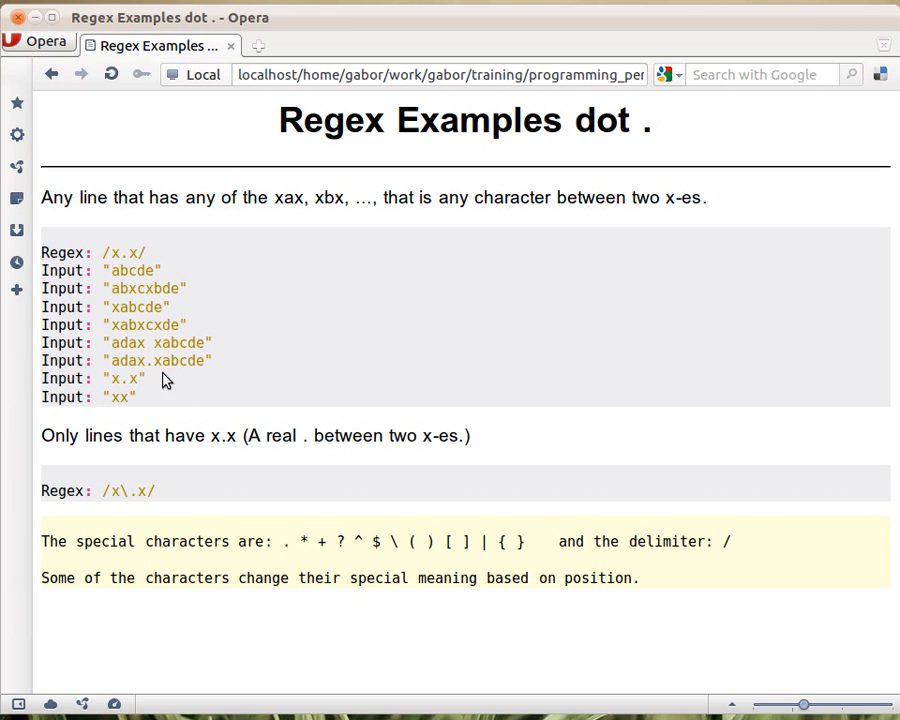
mouse_move(152, 380)
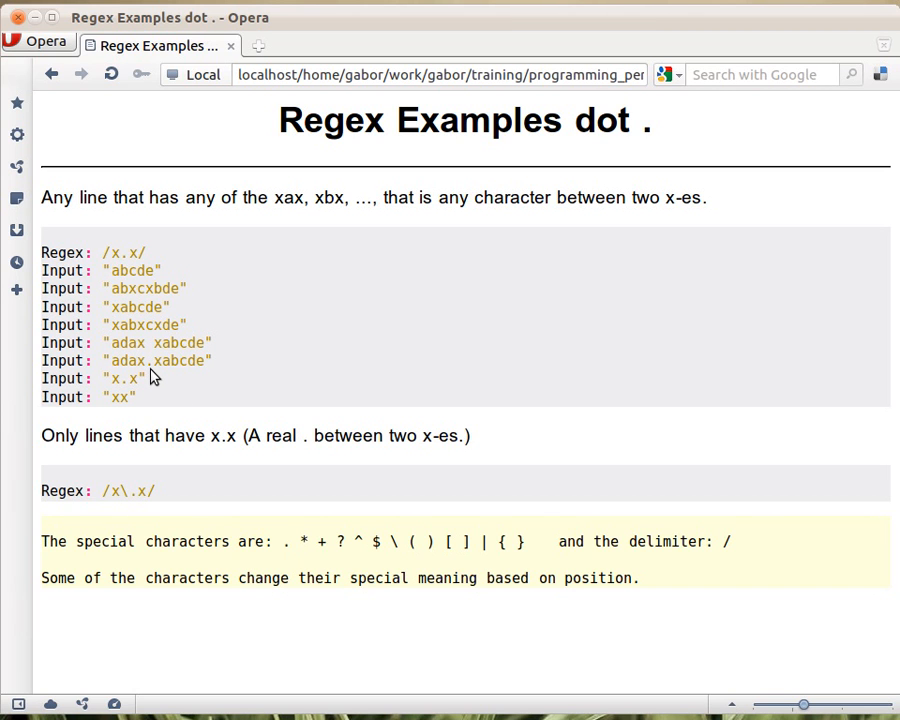
mouse_move(204, 374)
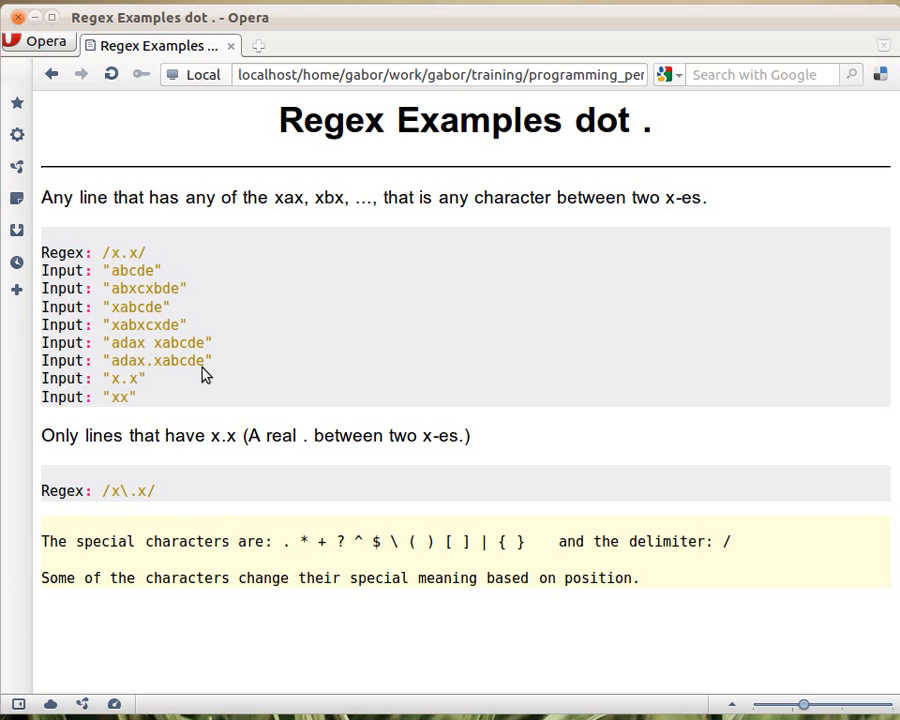
mouse_move(150, 390)
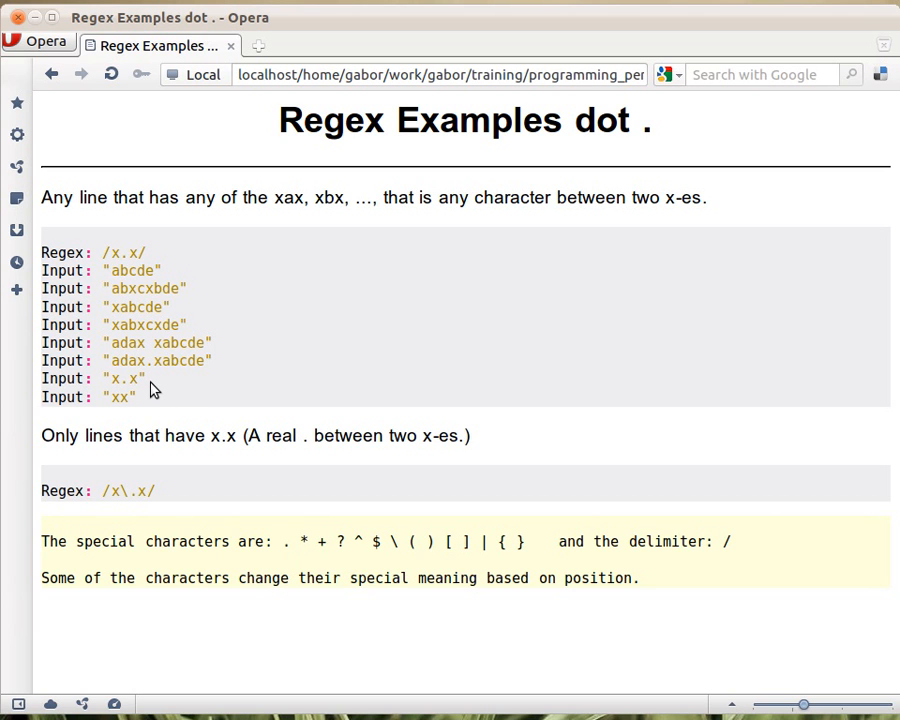
mouse_move(138, 408)
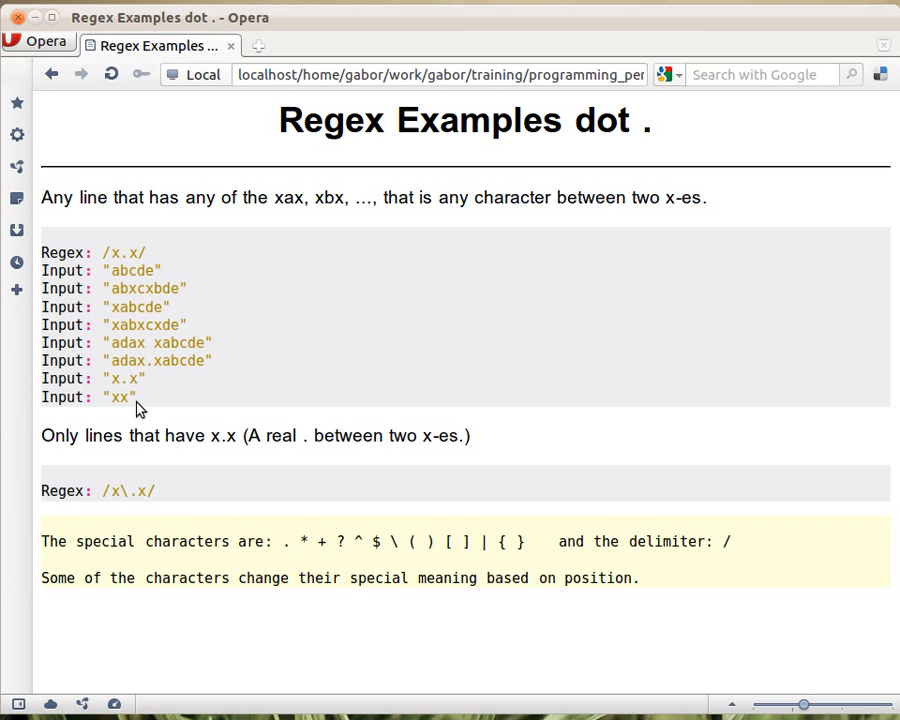
mouse_move(130, 264)
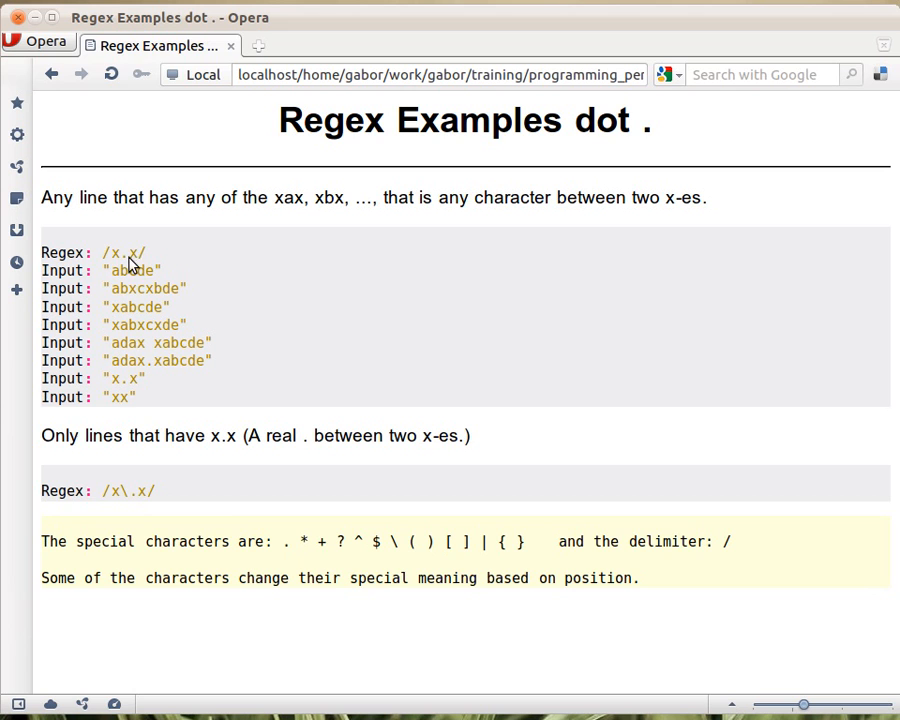
mouse_move(268, 352)
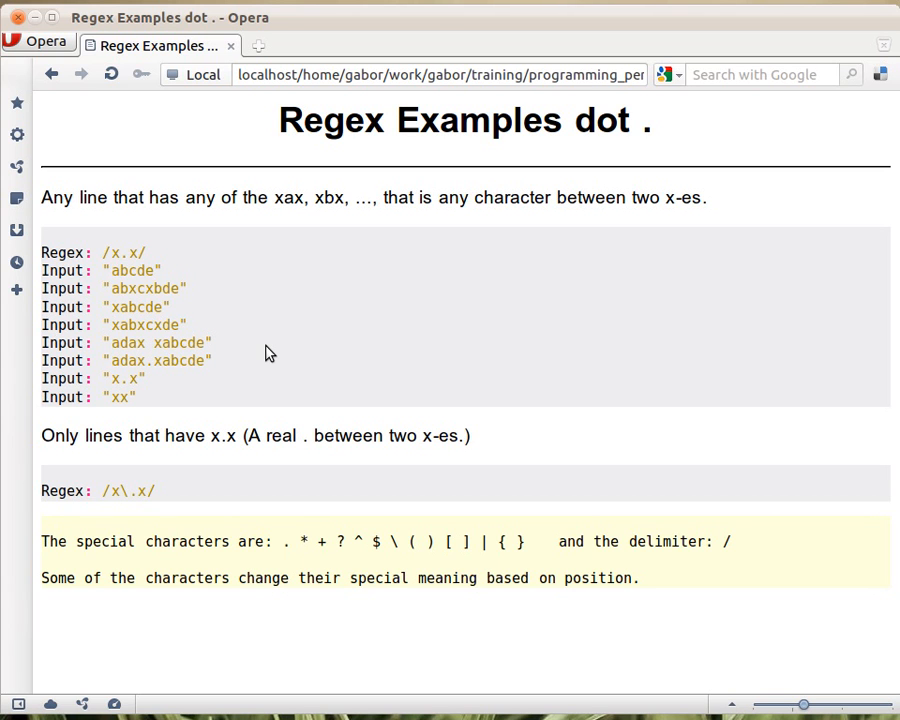
mouse_move(136, 392)
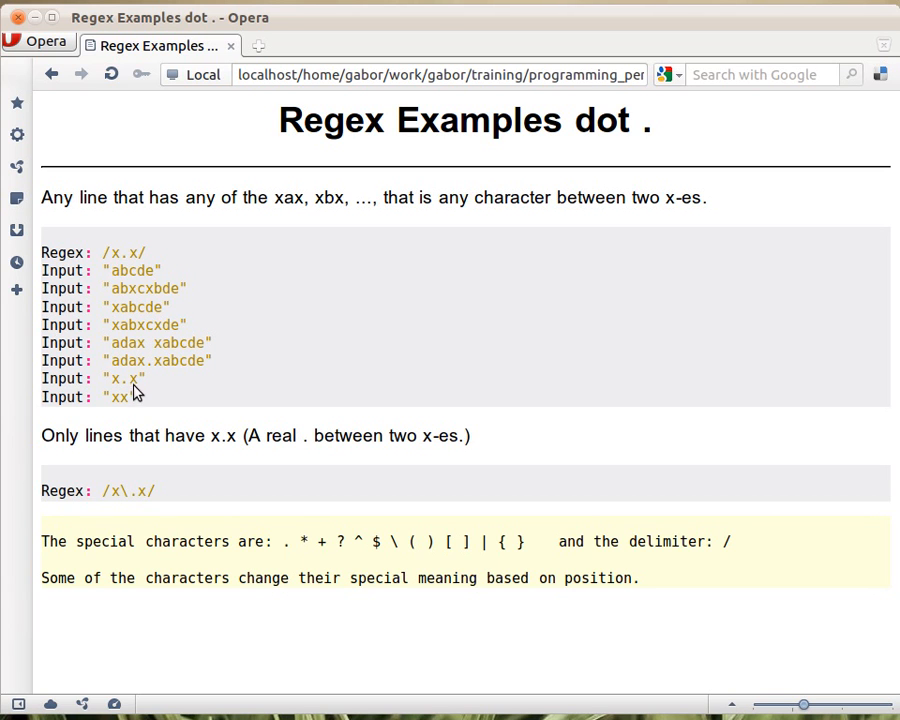
mouse_move(150, 388)
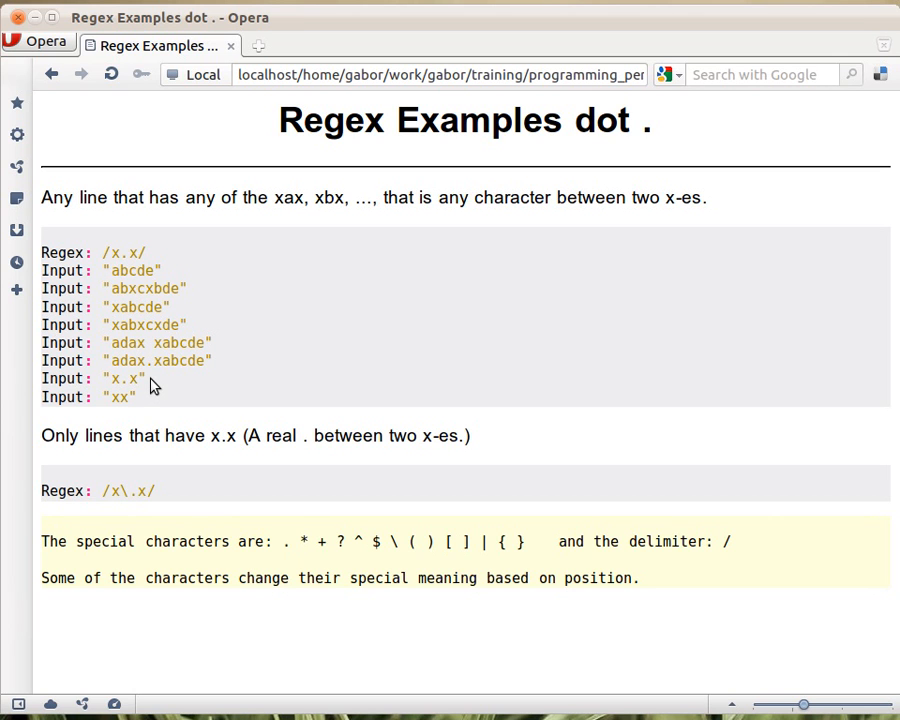
mouse_move(136, 384)
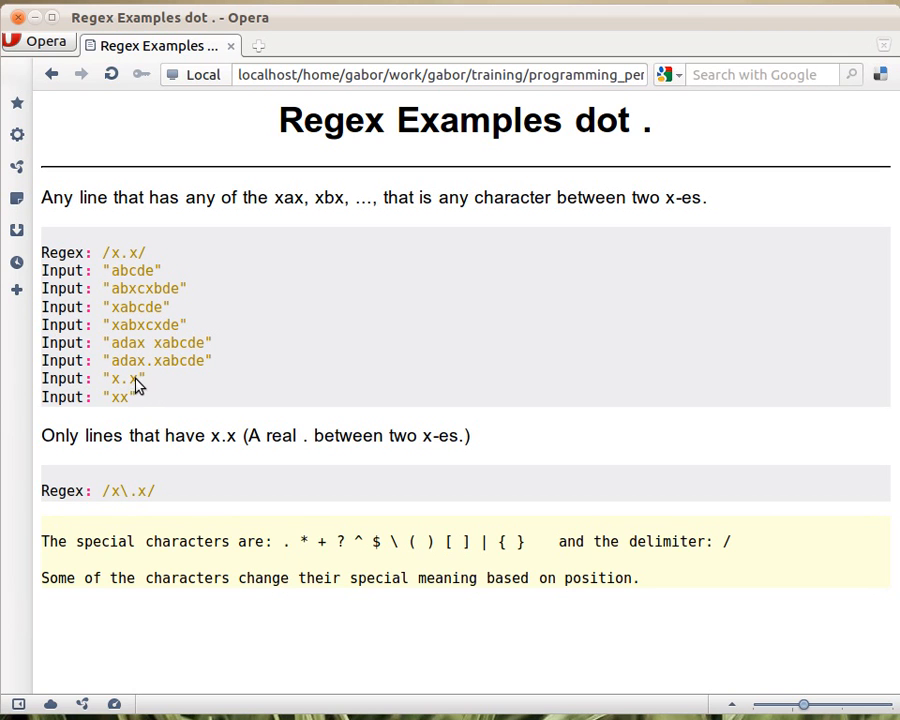
mouse_move(132, 392)
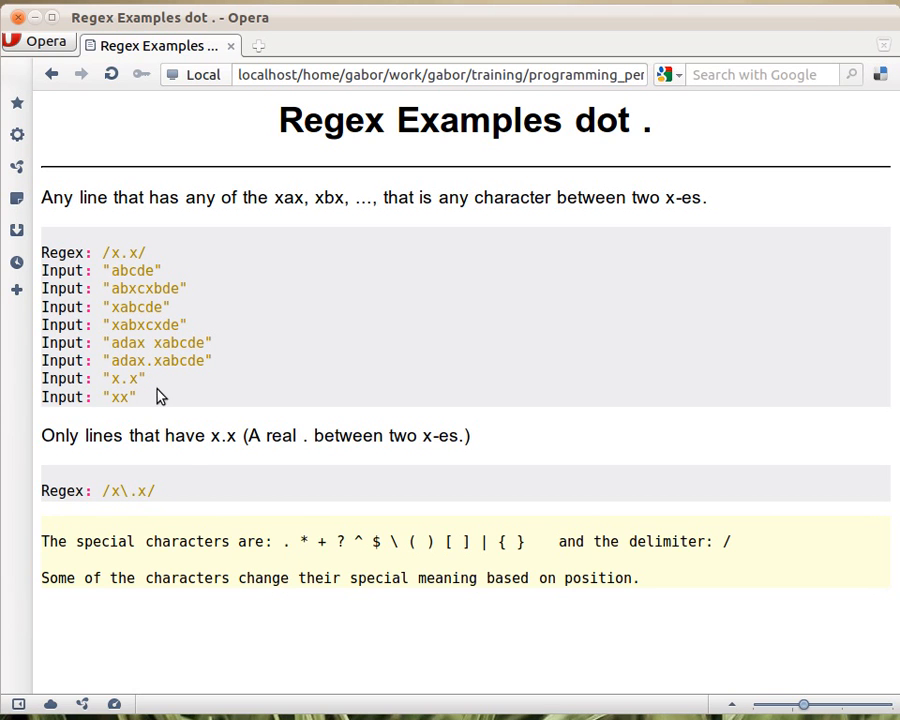
mouse_move(196, 506)
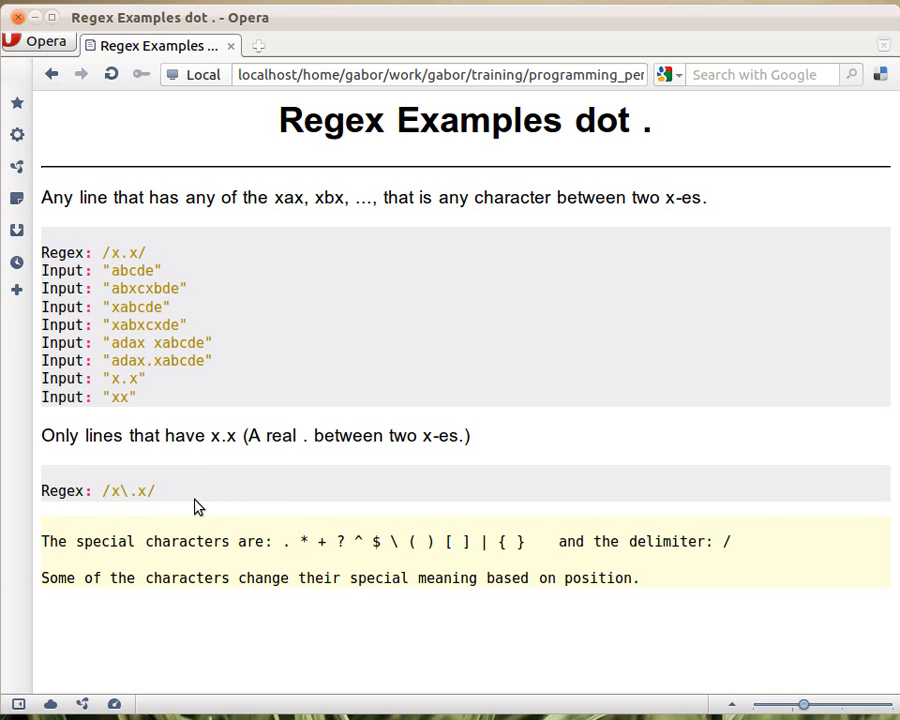
mouse_move(136, 510)
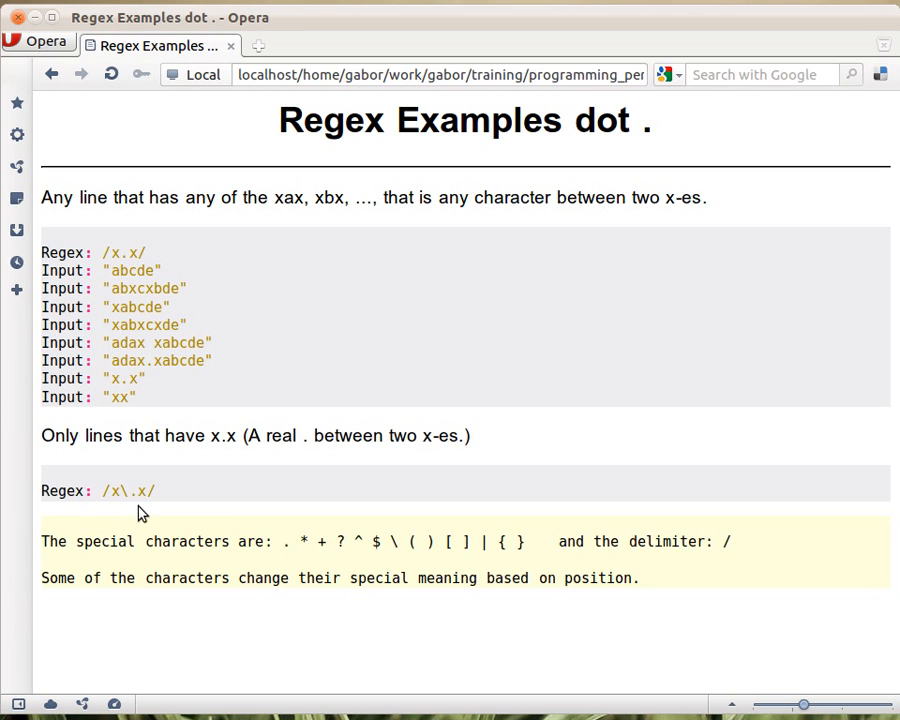
mouse_move(136, 508)
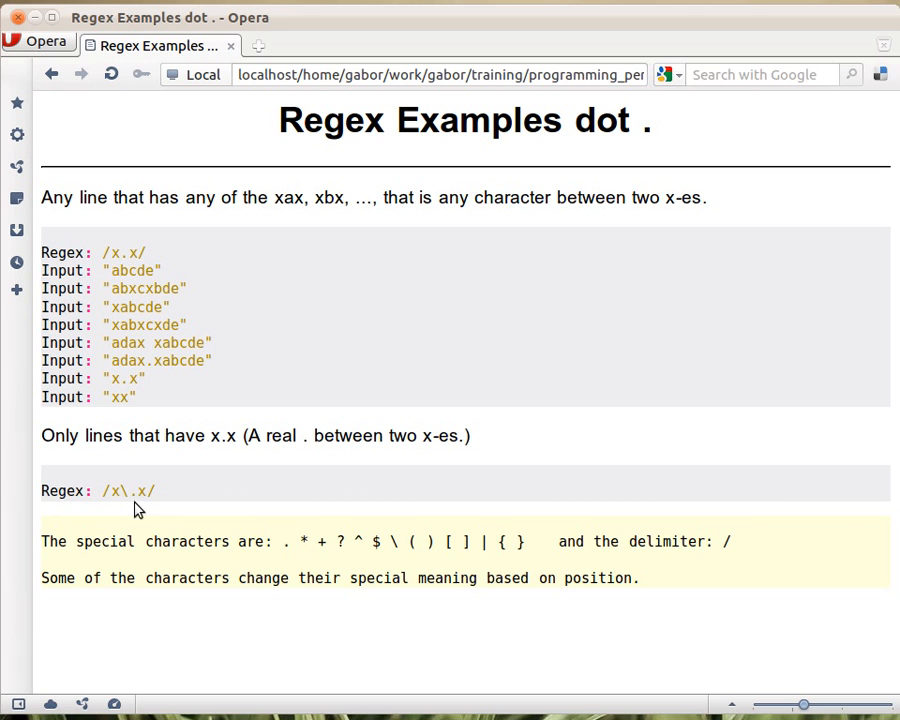
mouse_move(144, 512)
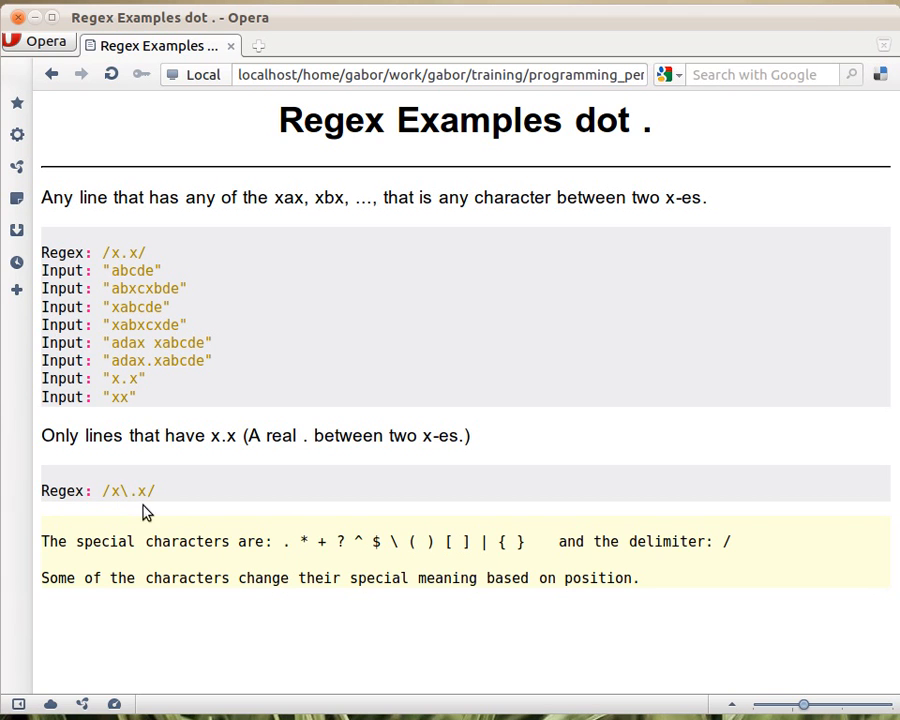
mouse_move(150, 504)
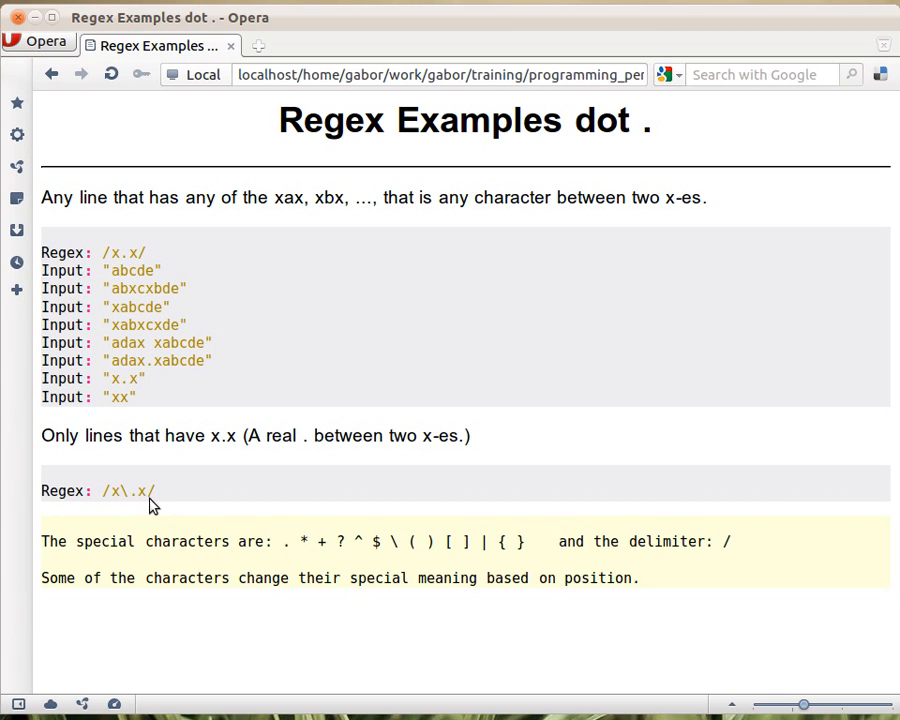
mouse_move(224, 368)
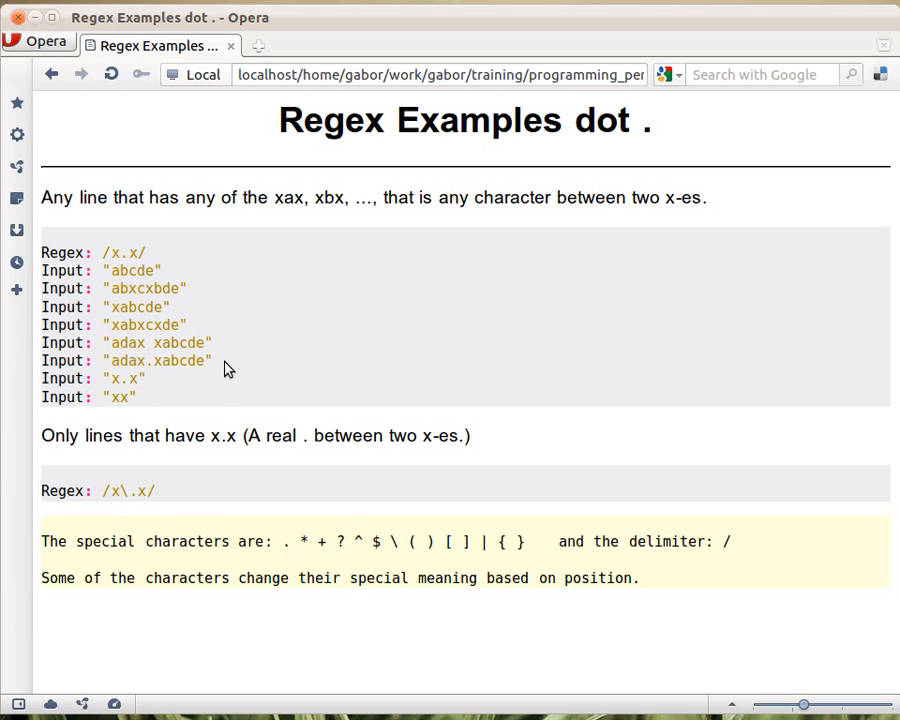
mouse_move(292, 508)
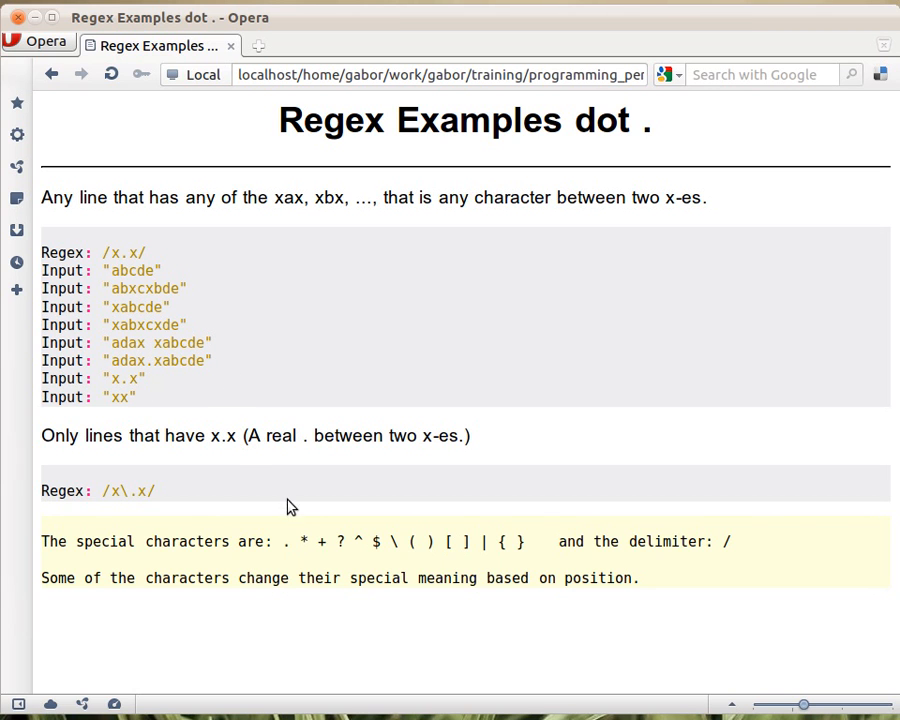
mouse_move(258, 528)
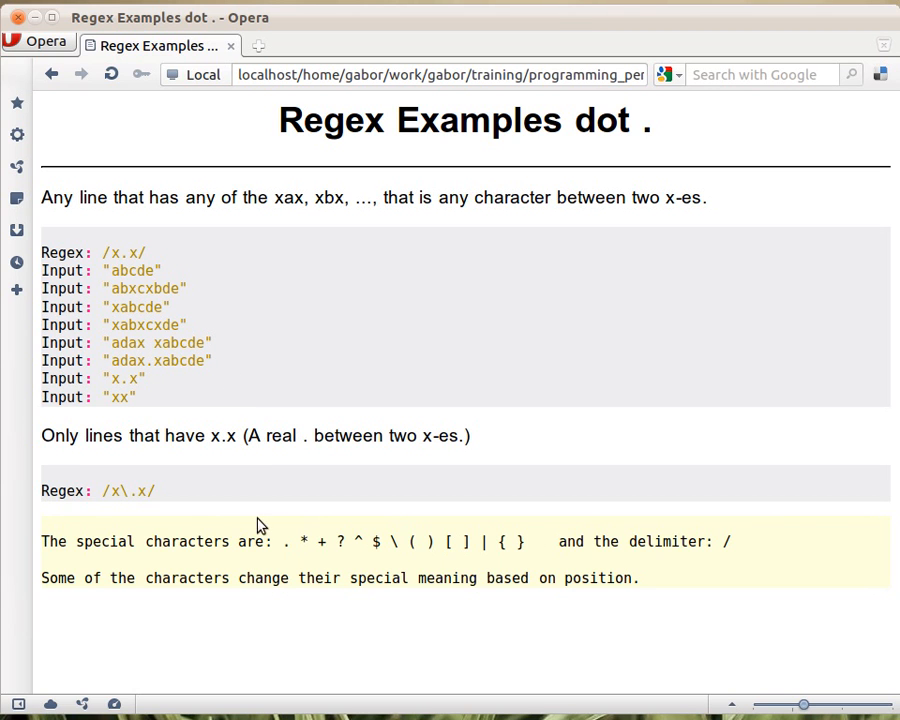
mouse_move(530, 558)
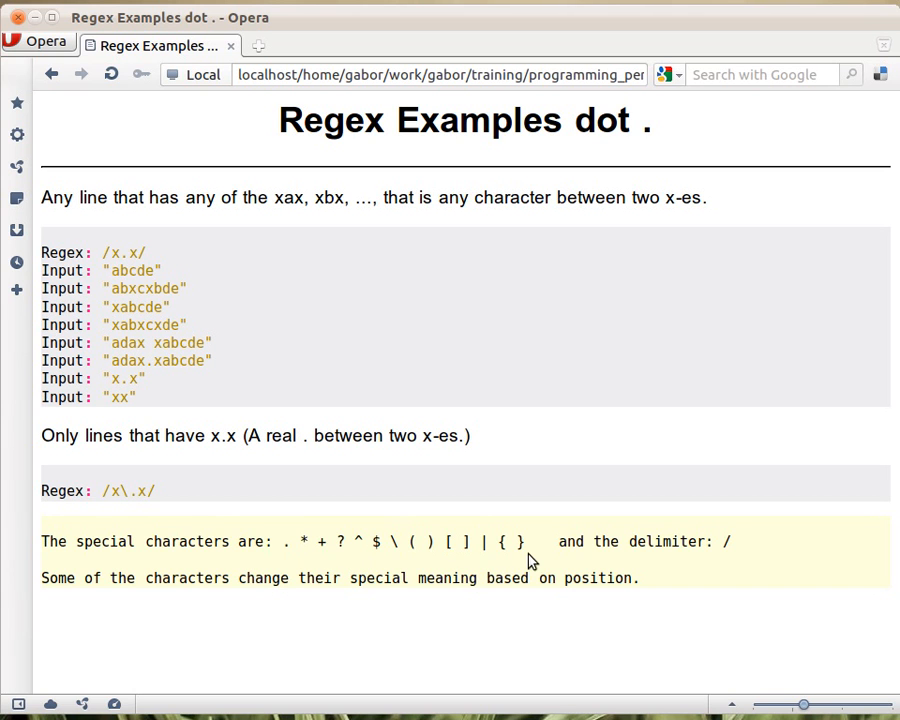
mouse_move(510, 576)
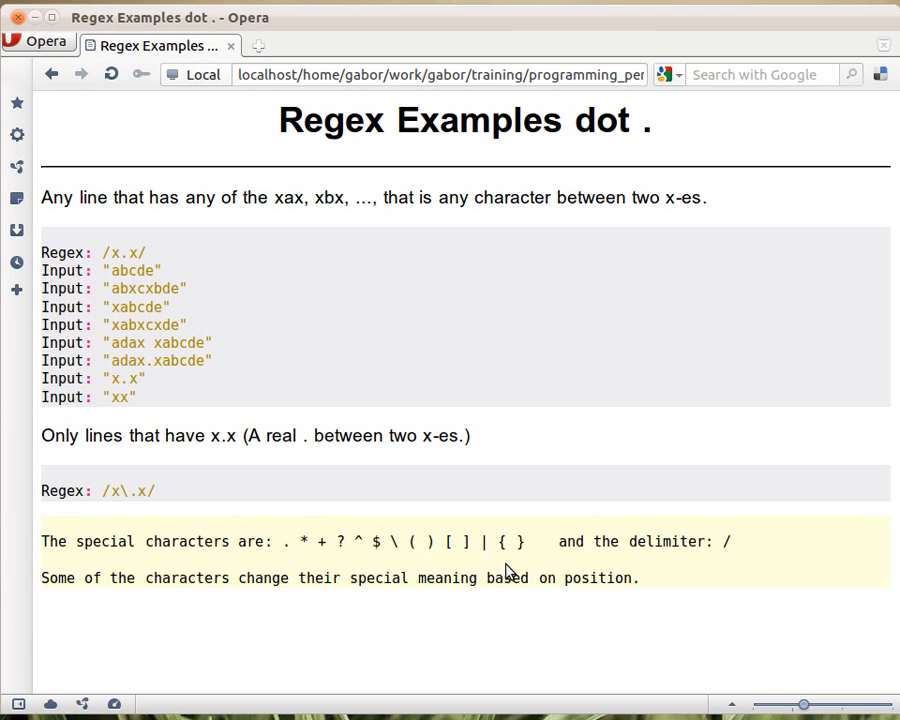
mouse_move(460, 548)
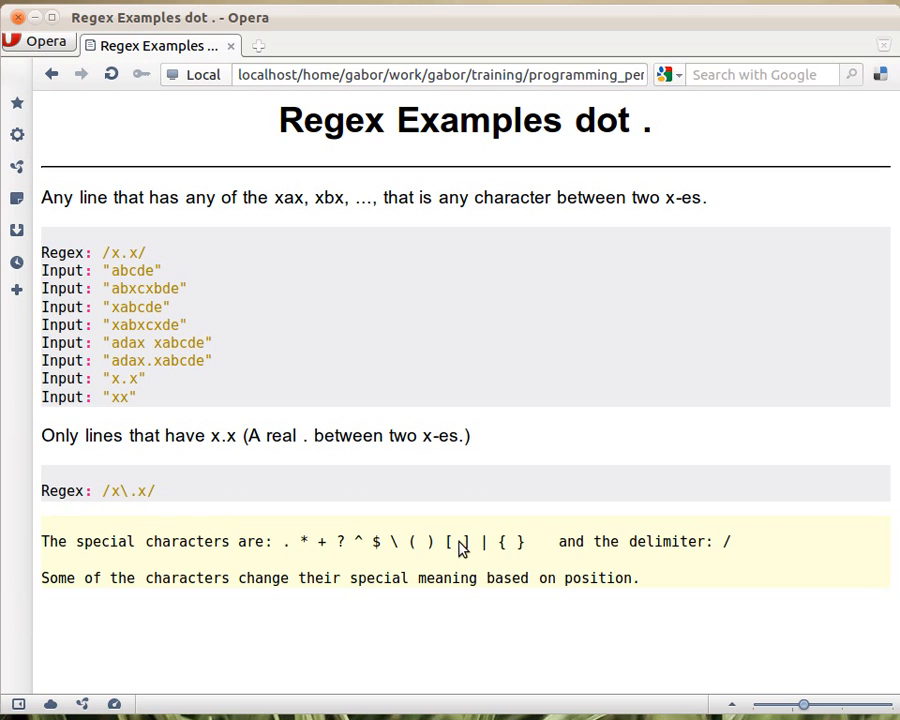
mouse_move(392, 564)
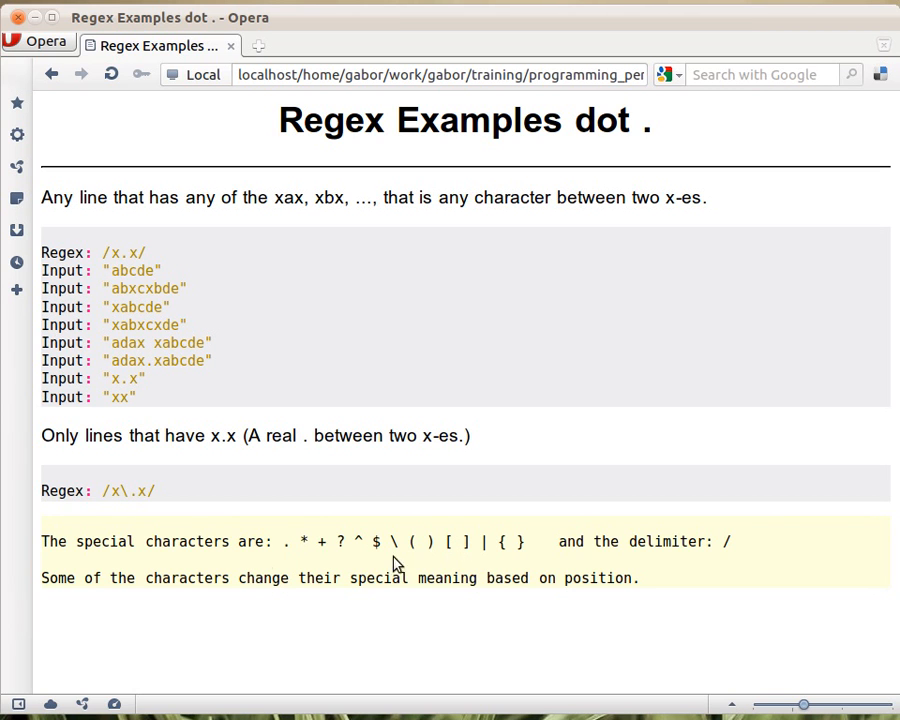
mouse_move(384, 584)
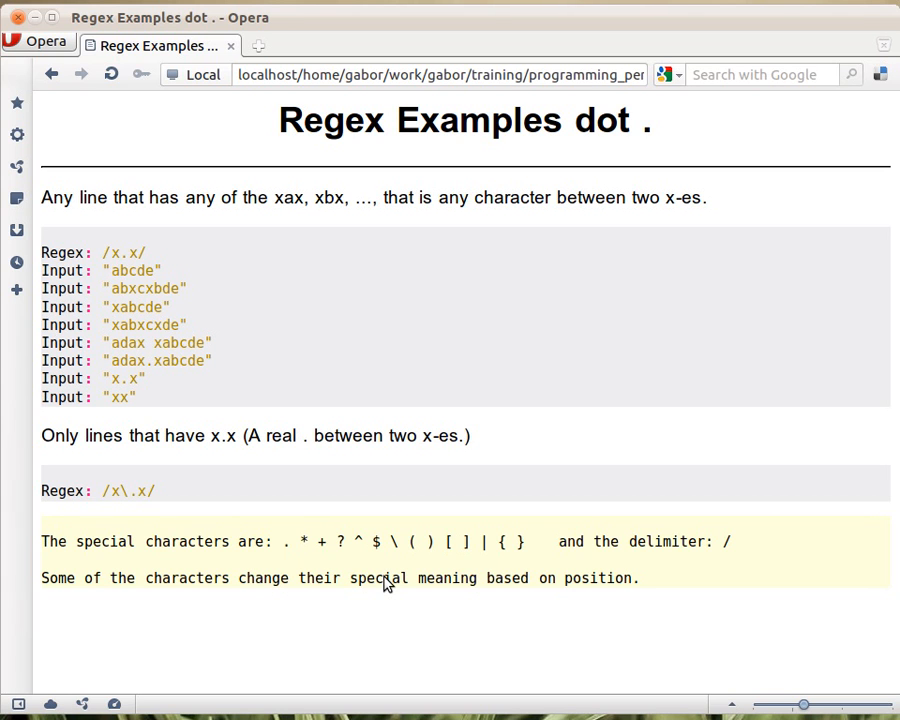
mouse_move(566, 564)
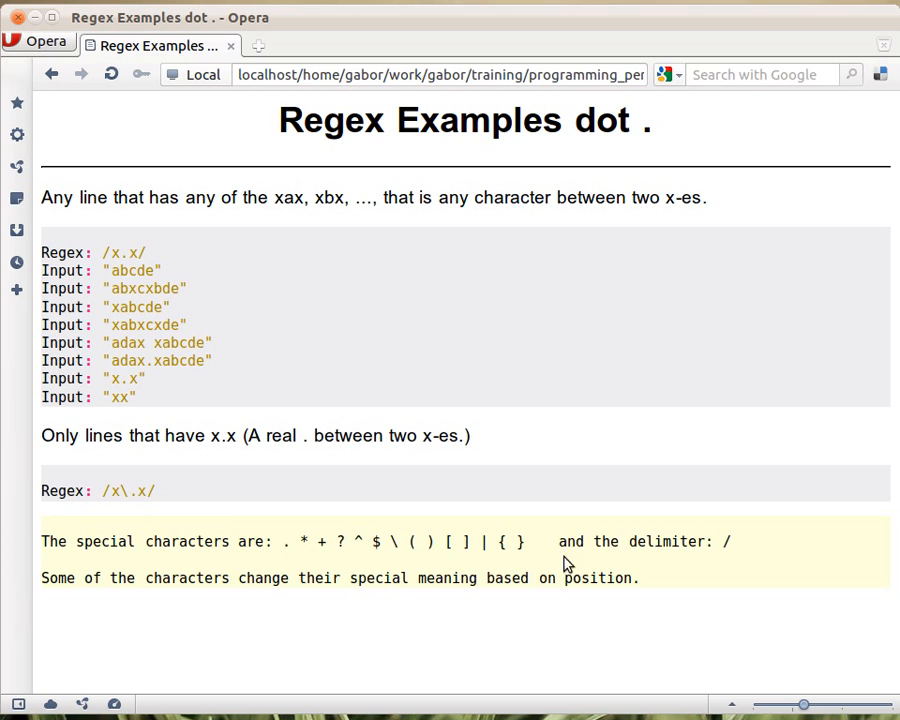
mouse_move(708, 568)
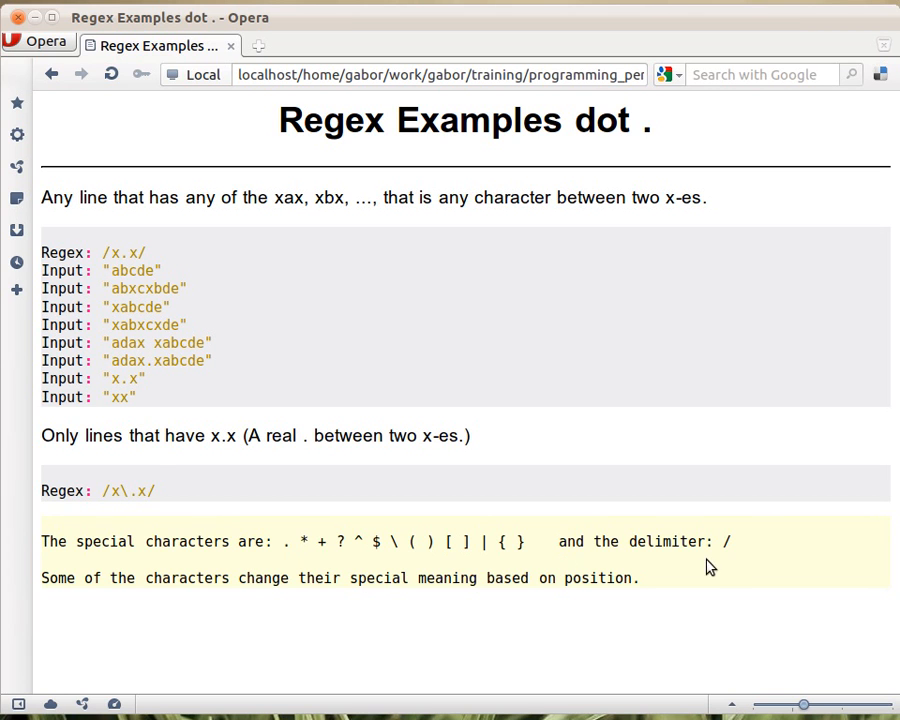
mouse_move(784, 556)
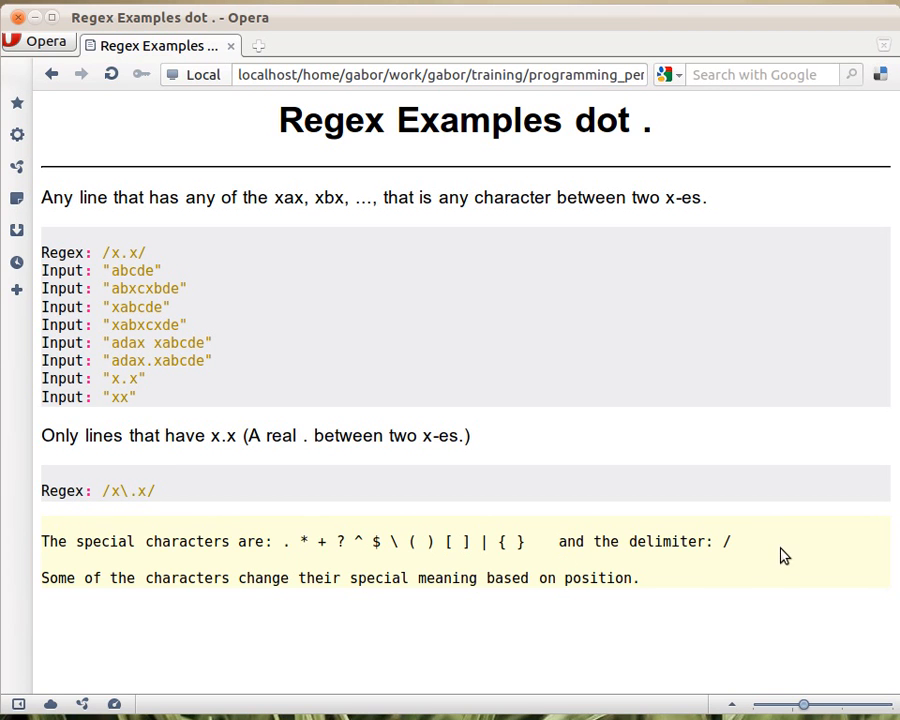
mouse_move(348, 576)
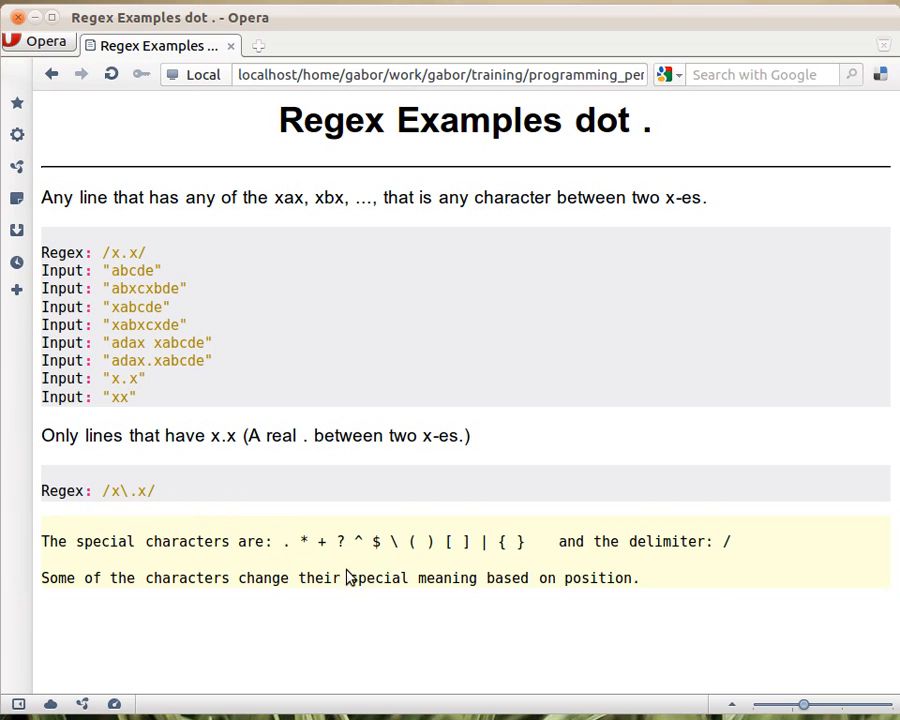
mouse_move(490, 616)
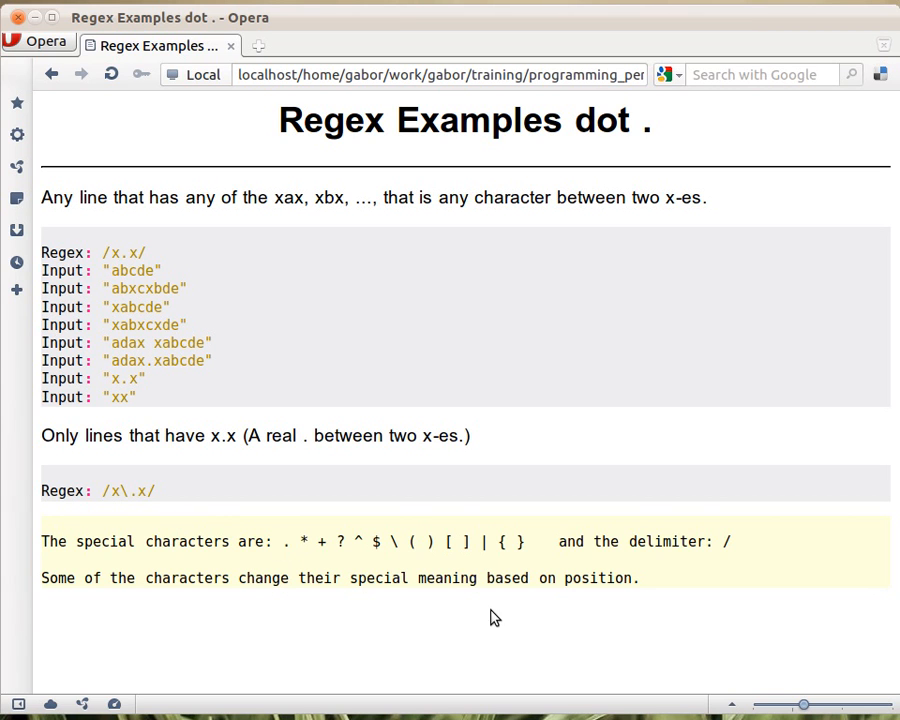
mouse_move(728, 550)
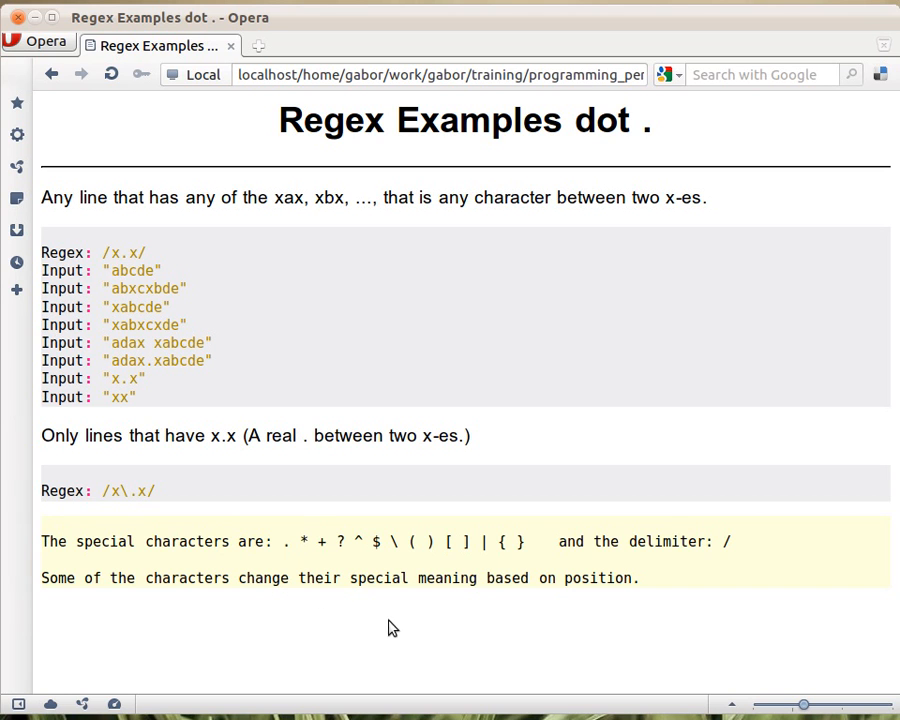
mouse_move(398, 628)
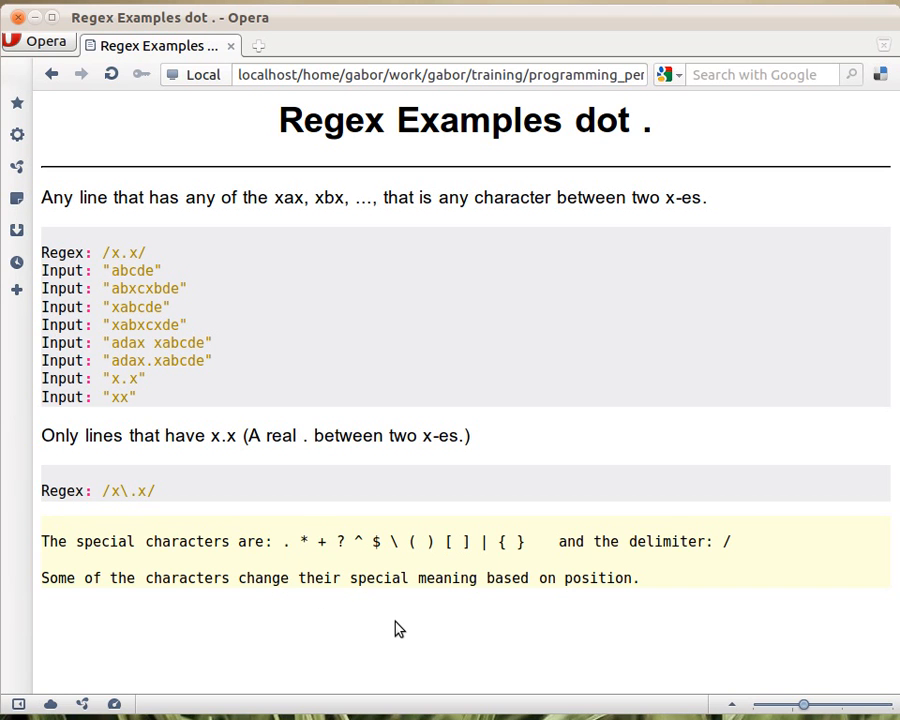